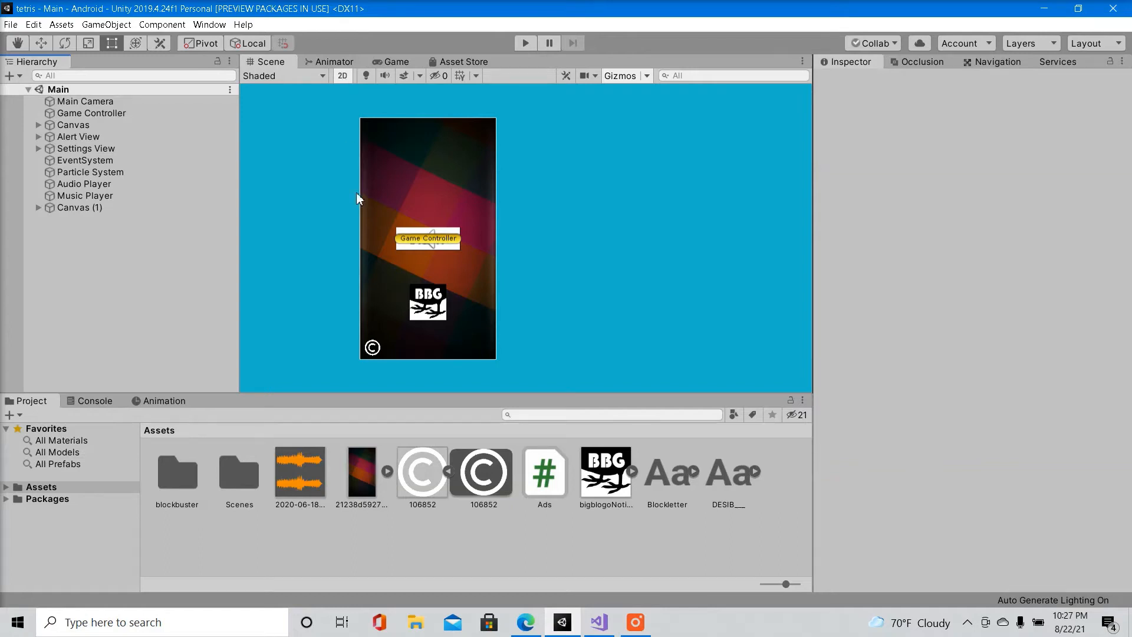
{"action": "mouse_move", "coordinate": [210, 24]}
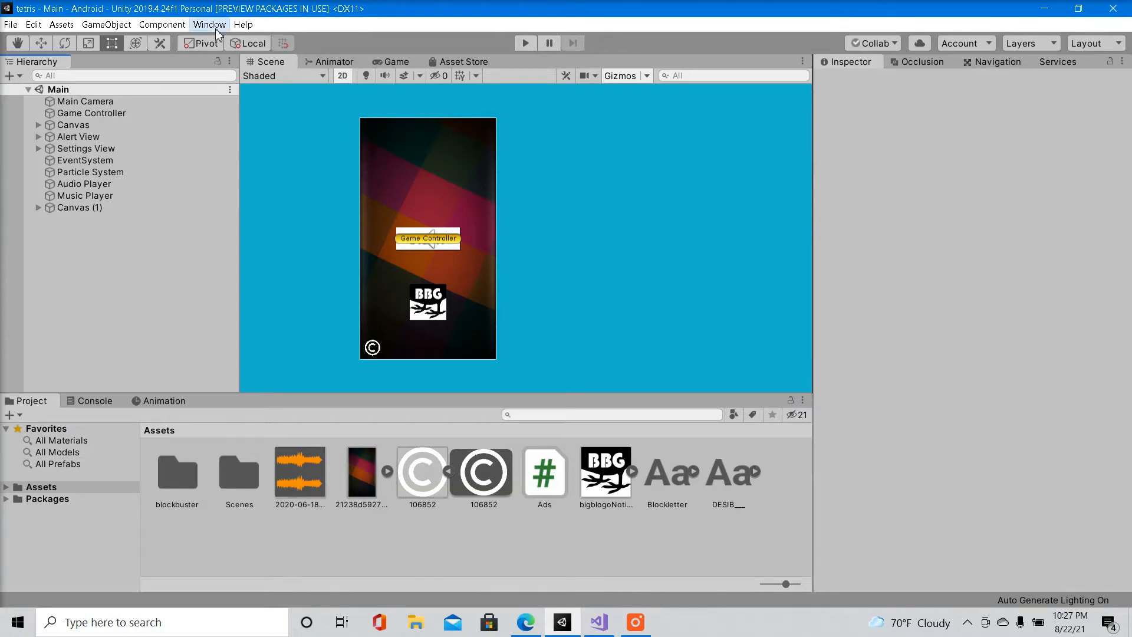
Preview the Ads C# script's interstitial ad code in the Inspector from the Assets panel
{"action": "left_click", "coordinate": [210, 24]}
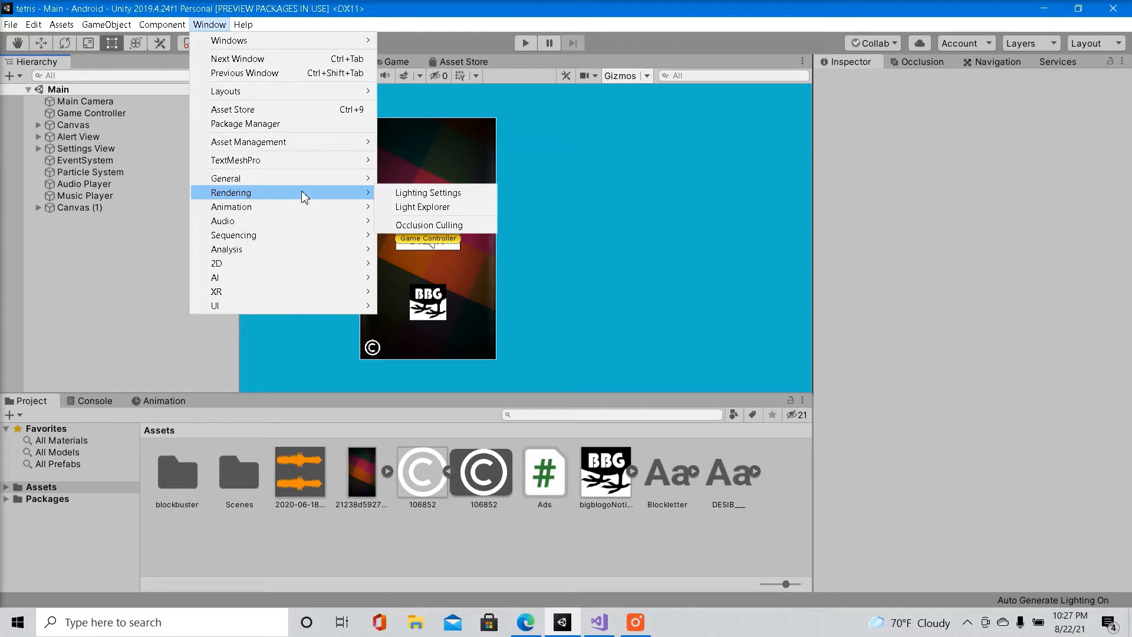
{"action": "mouse_move", "coordinate": [268, 178]}
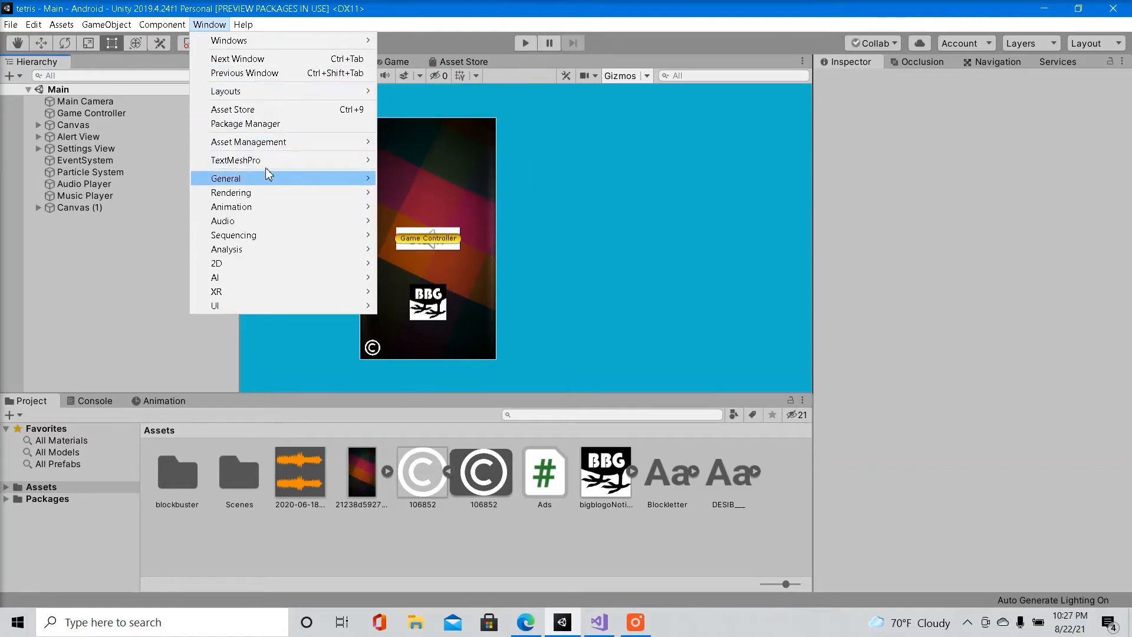
{"action": "mouse_move", "coordinate": [261, 187]}
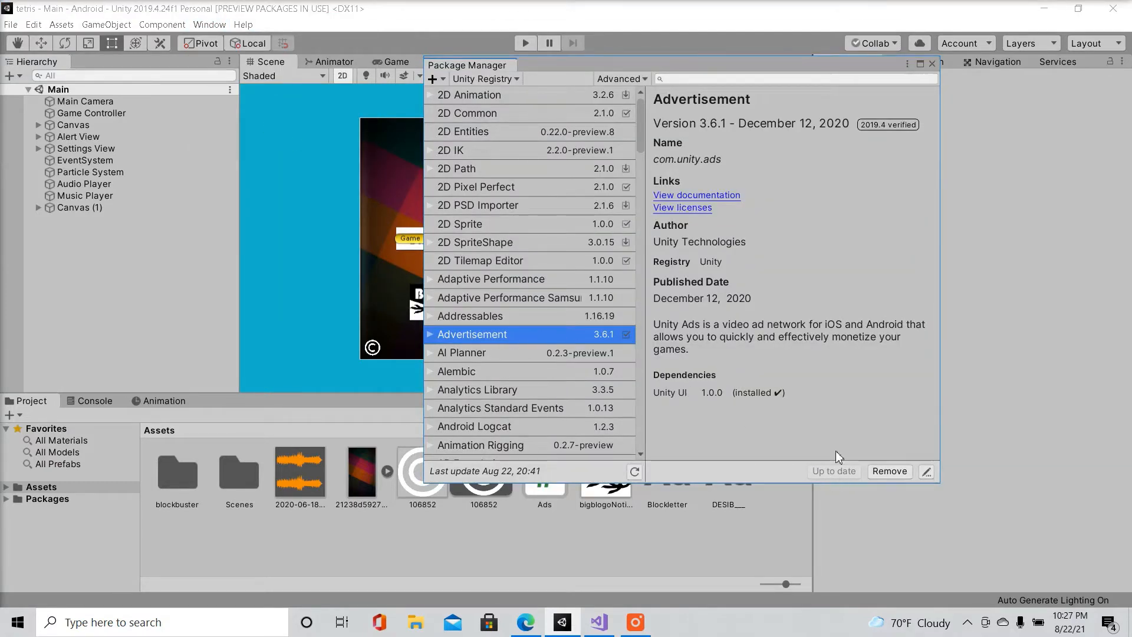
{"action": "left_click", "coordinate": [932, 63]}
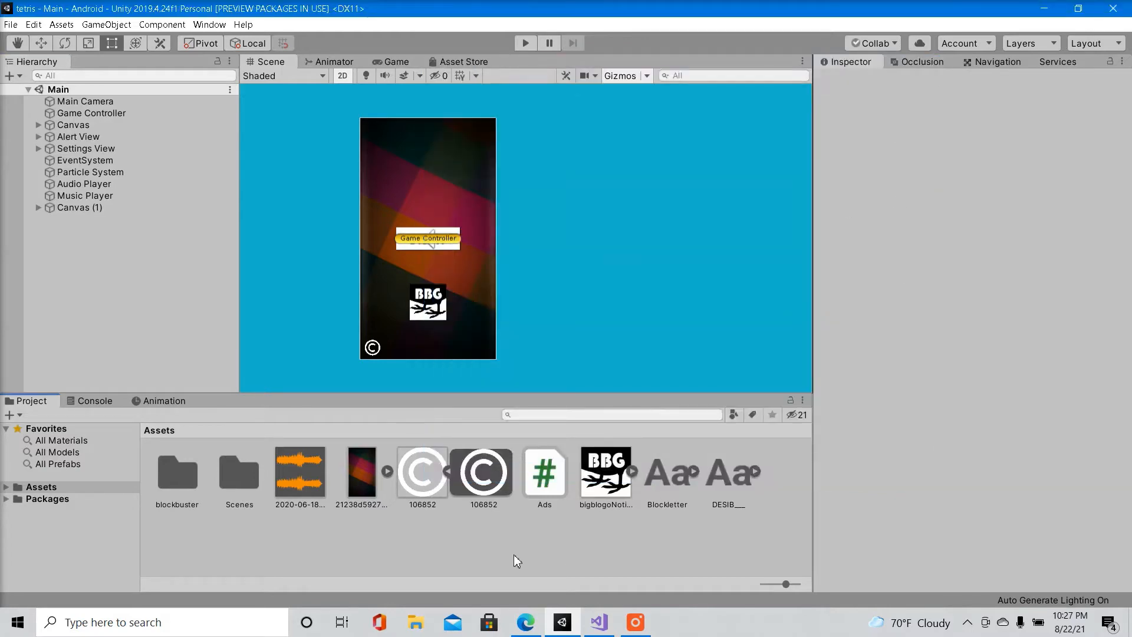
{"action": "right_click", "coordinate": [506, 547]}
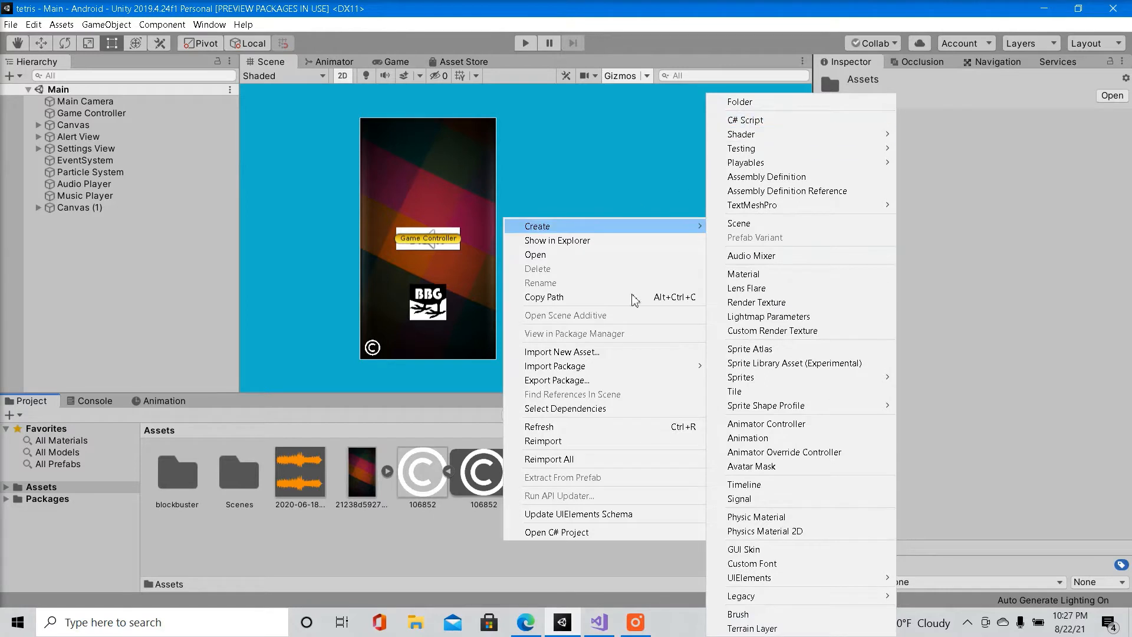
{"action": "left_click", "coordinate": [544, 473]}
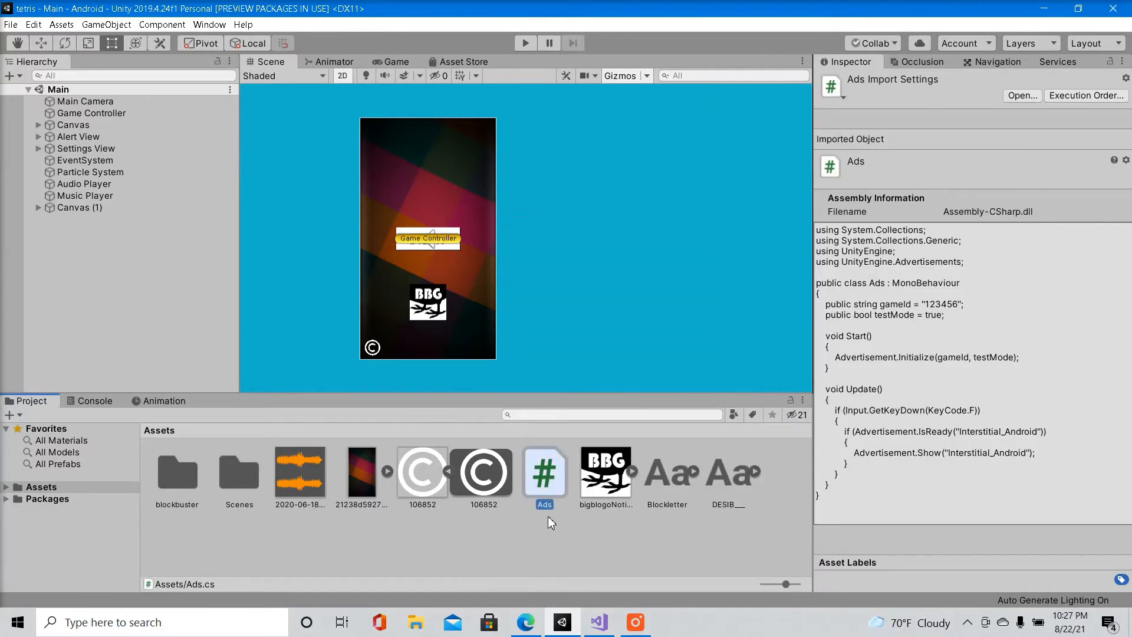
{"action": "mouse_move", "coordinate": [549, 494]}
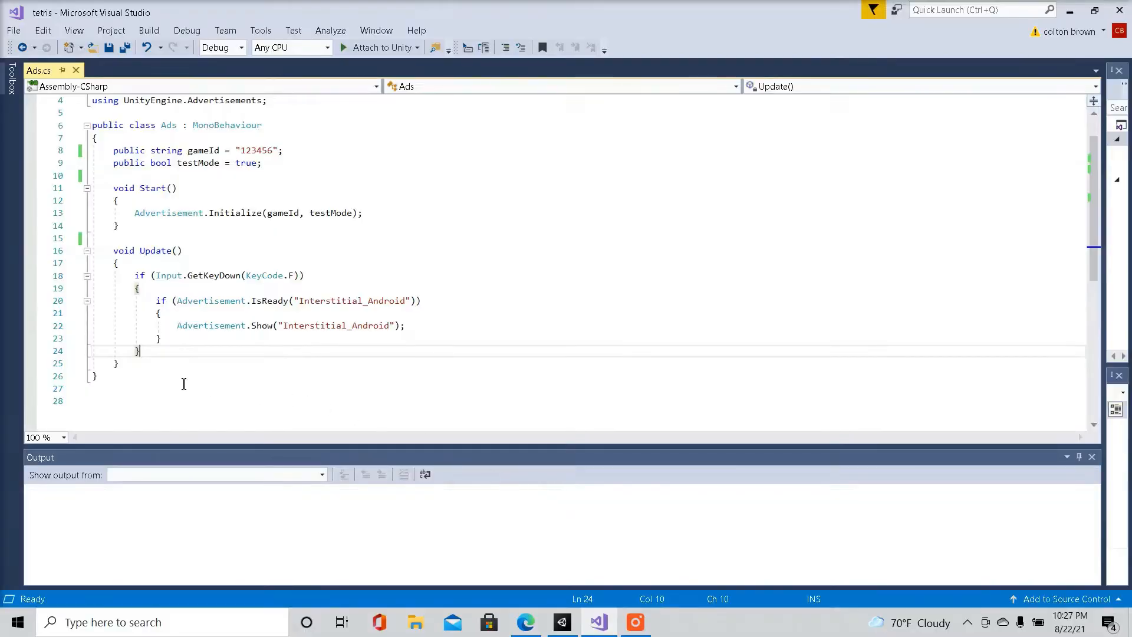
{"action": "key", "text": "ctrl+a"}
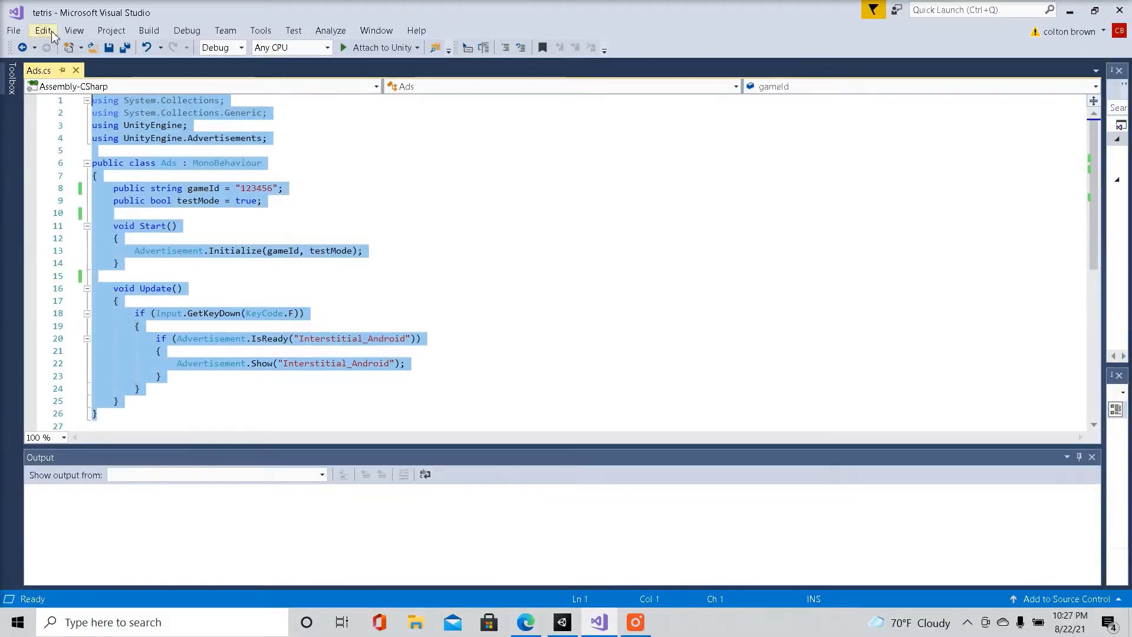
{"action": "left_click", "coordinate": [220, 213]}
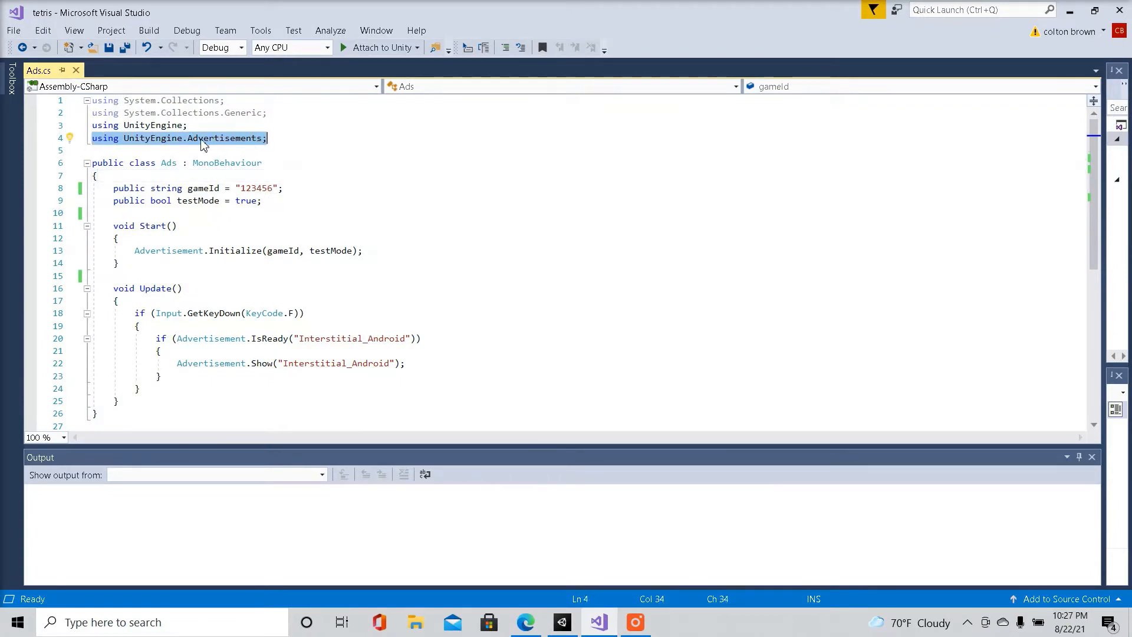
{"action": "mouse_move", "coordinate": [168, 163]}
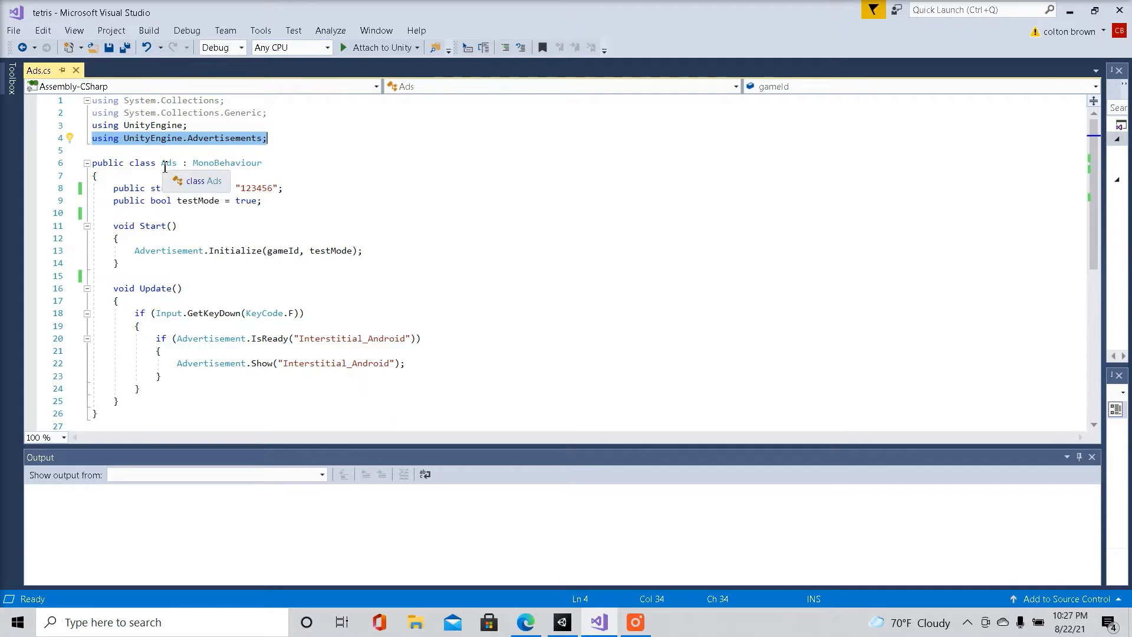
{"action": "left_click", "coordinate": [168, 163]}
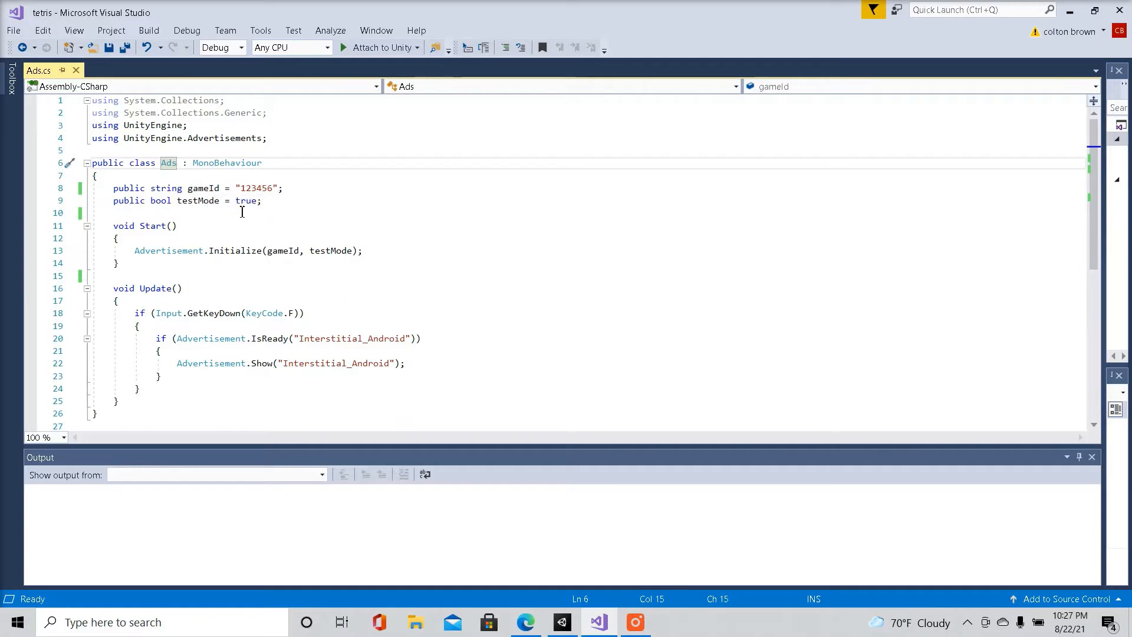
{"action": "double_click", "coordinate": [258, 187]}
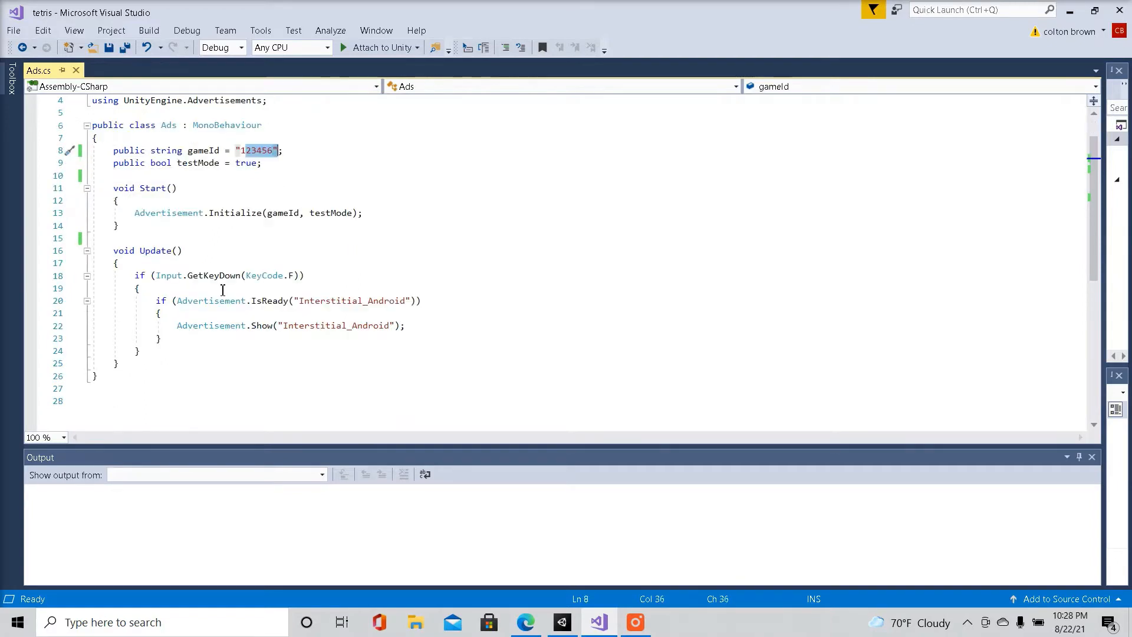
{"action": "scroll", "scroll_direction": "up", "scroll_amount": 3}
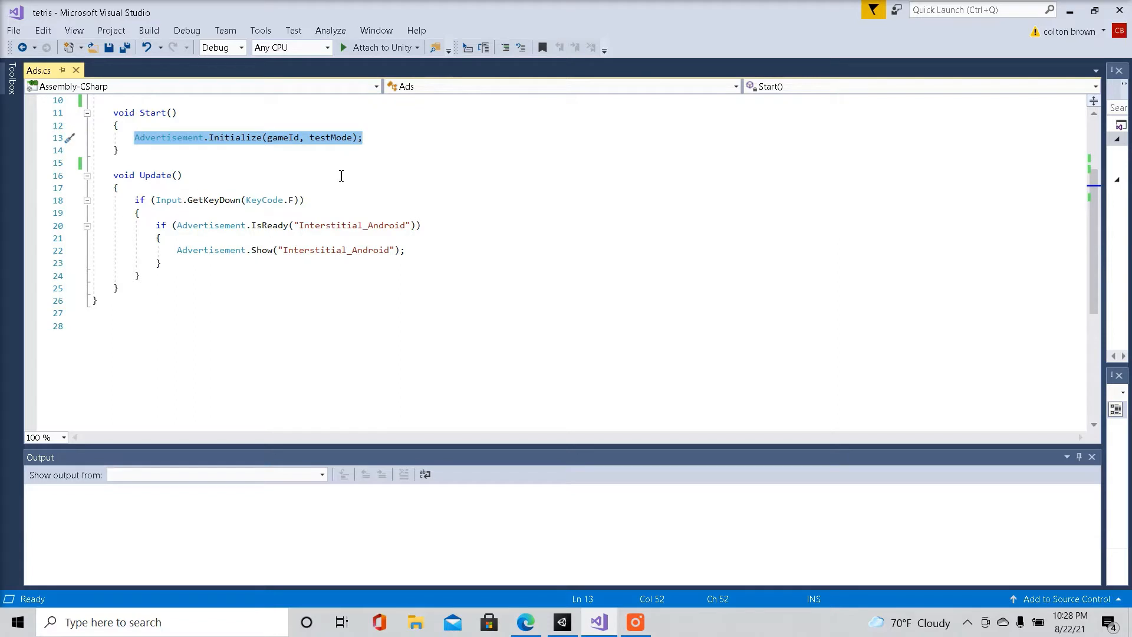
{"action": "mouse_move", "coordinate": [418, 257]}
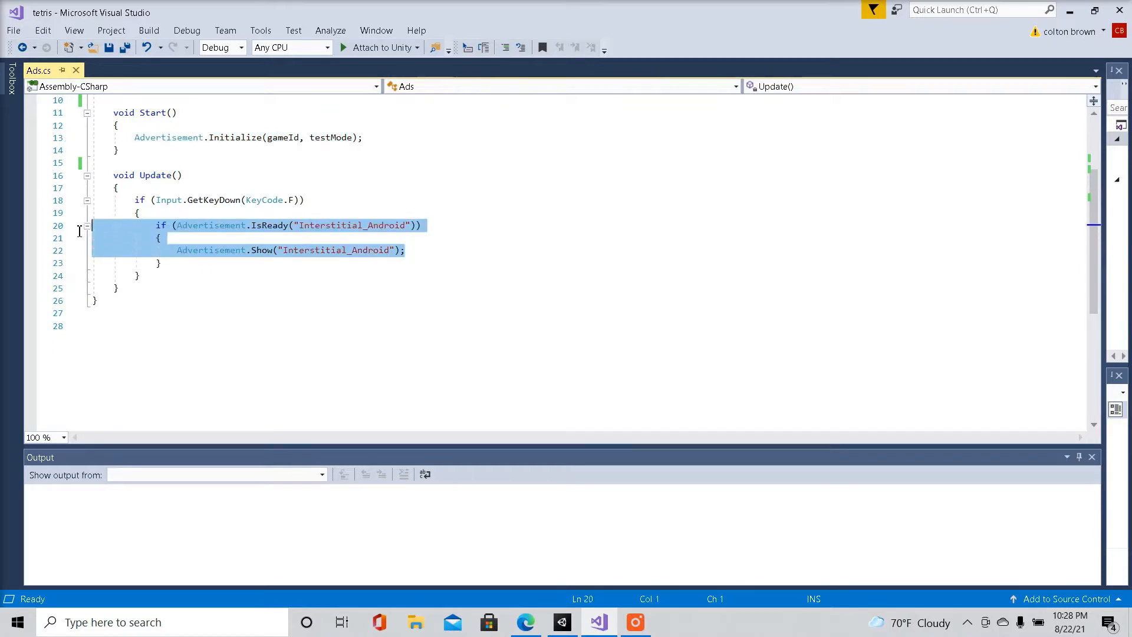
{"action": "mouse_move", "coordinate": [253, 225]}
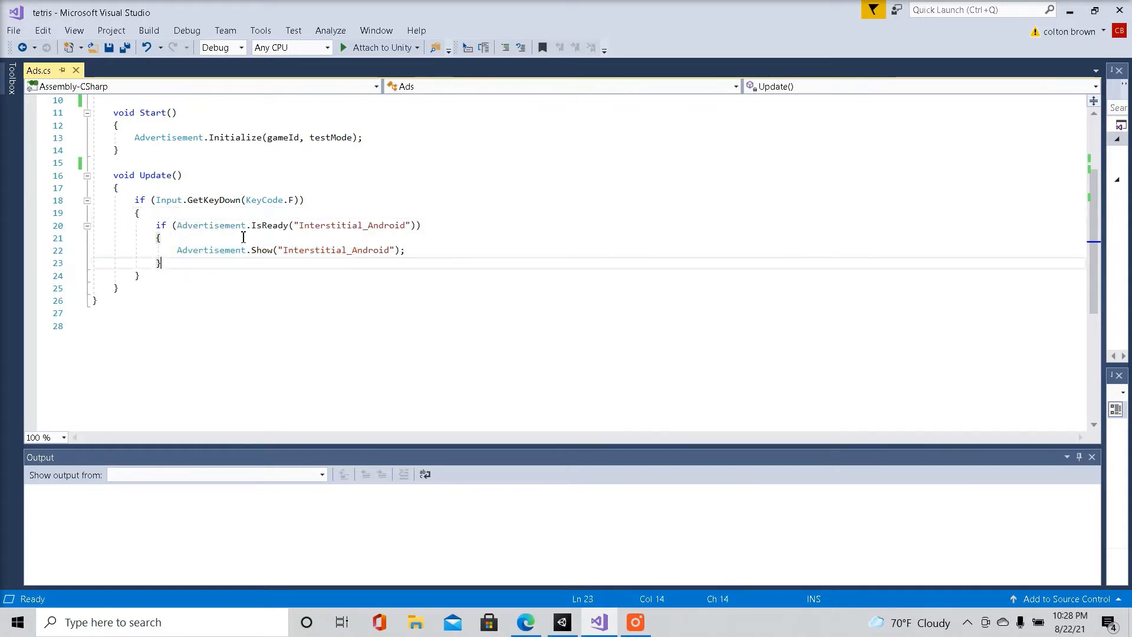
{"action": "mouse_move", "coordinate": [262, 200]}
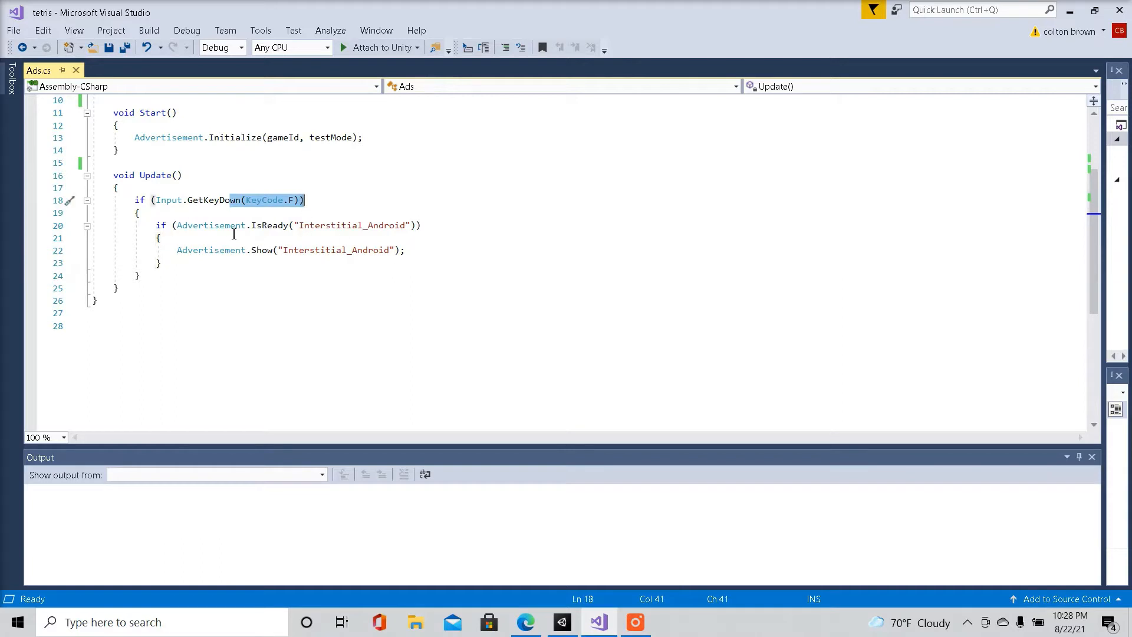
Check the Interstitial_Android placement name, then save Assets\Ads.cs
{"action": "left_click", "coordinate": [183, 174]}
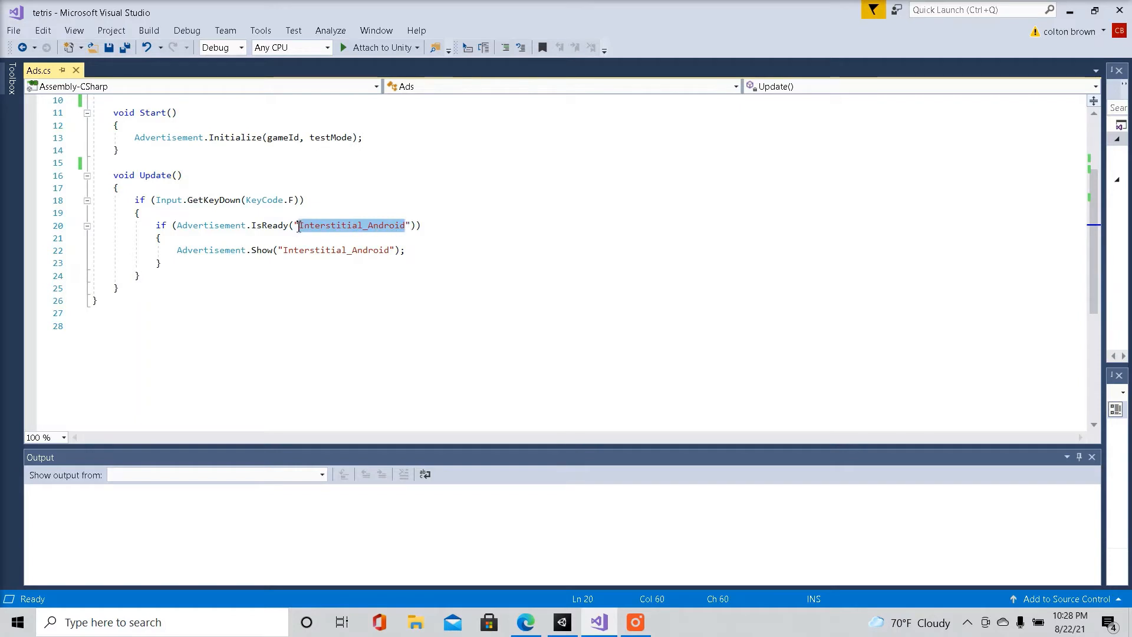
{"action": "mouse_move", "coordinate": [376, 234]}
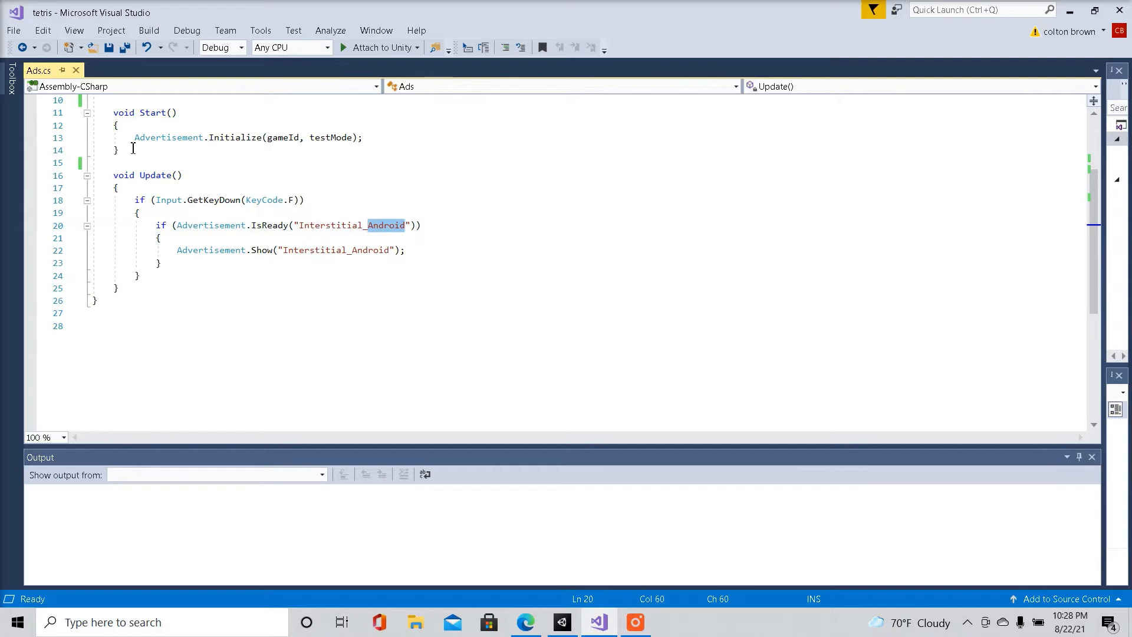
{"action": "left_click", "coordinate": [12, 30]}
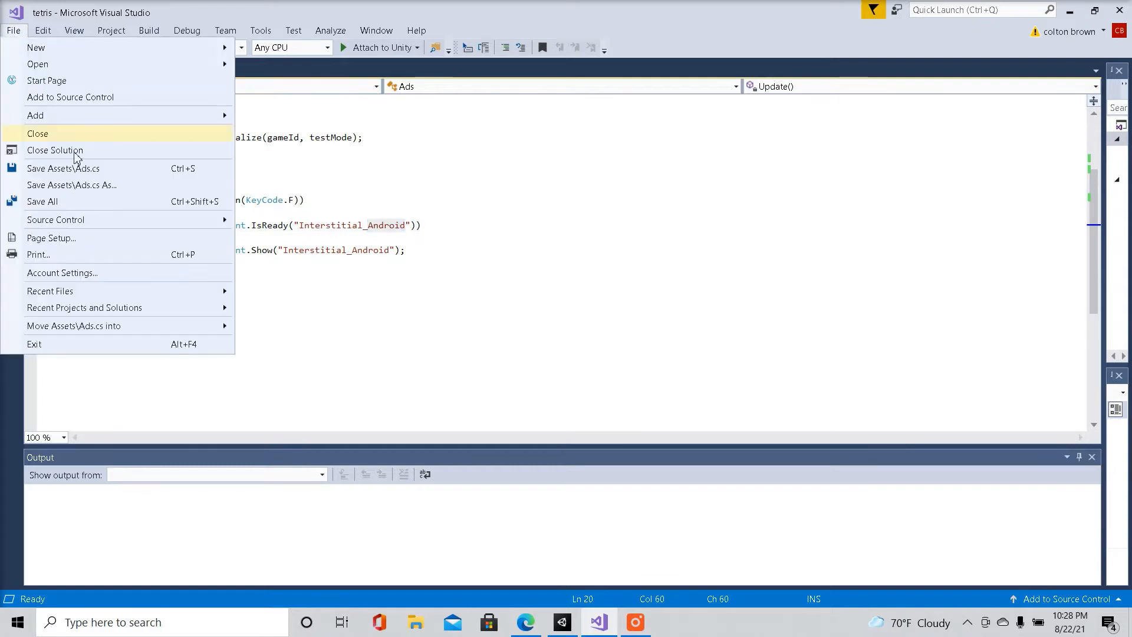
{"action": "left_click", "coordinate": [63, 168]}
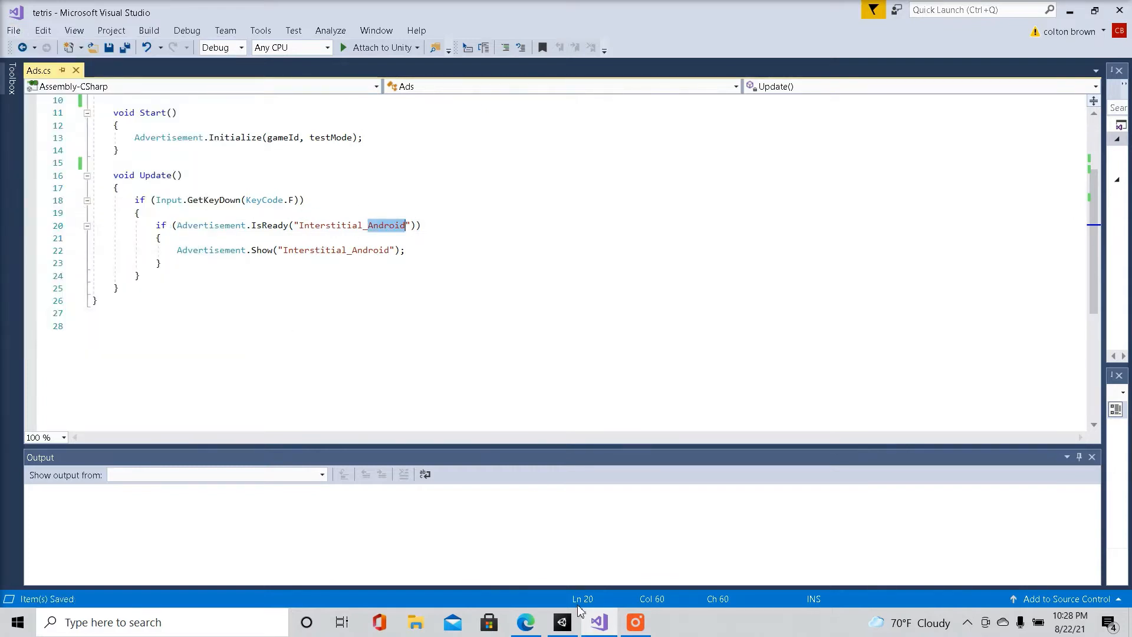
Return to Unity and select Game Controller to show its Ads component with Game Id 4275543
{"action": "left_click", "coordinate": [562, 622]}
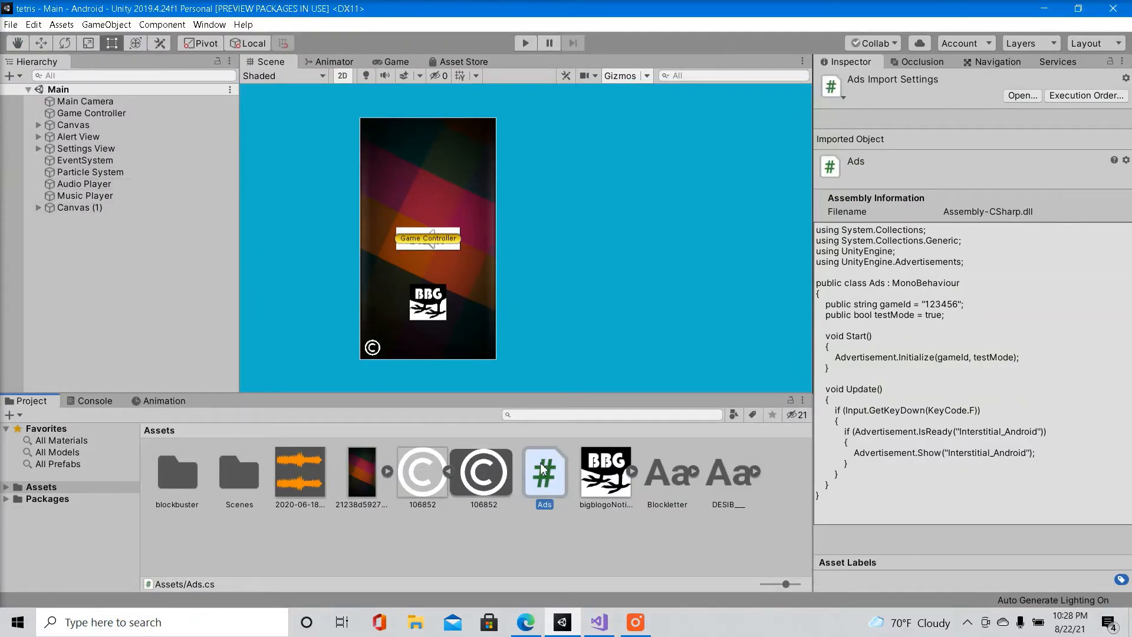
{"action": "left_click", "coordinate": [90, 113]}
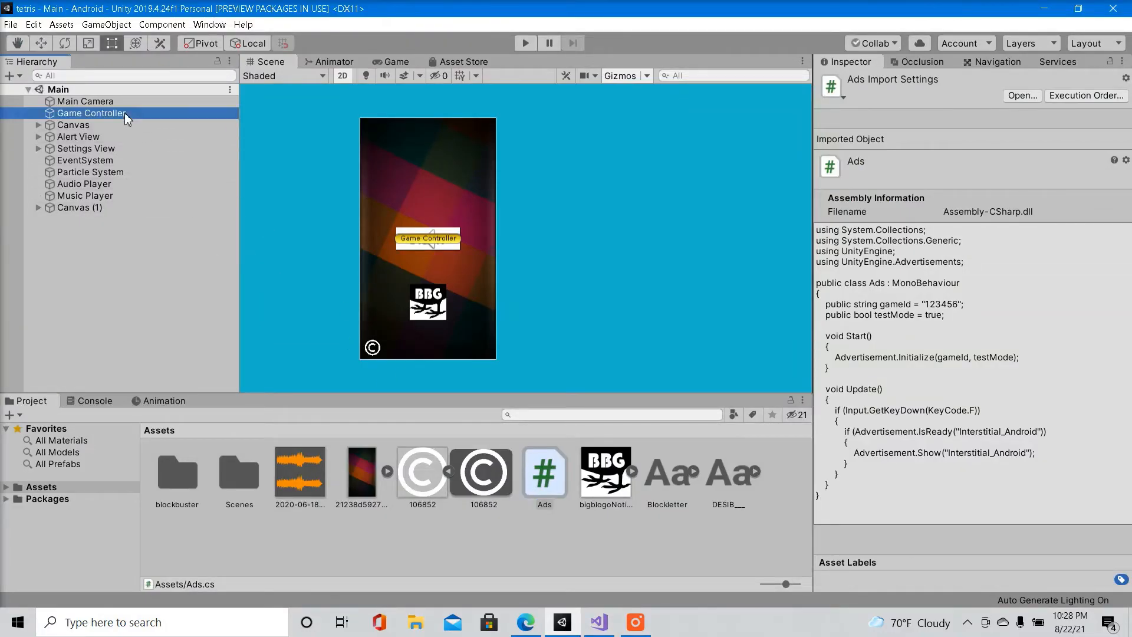
{"action": "left_click", "coordinate": [91, 113]}
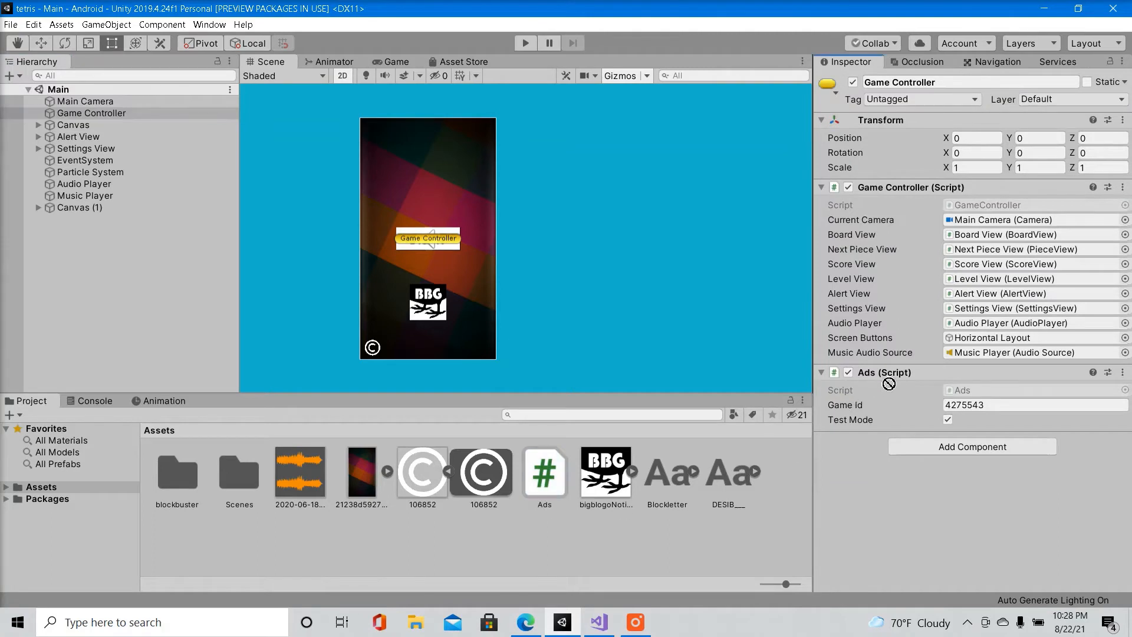
{"action": "mouse_move", "coordinate": [787, 448]}
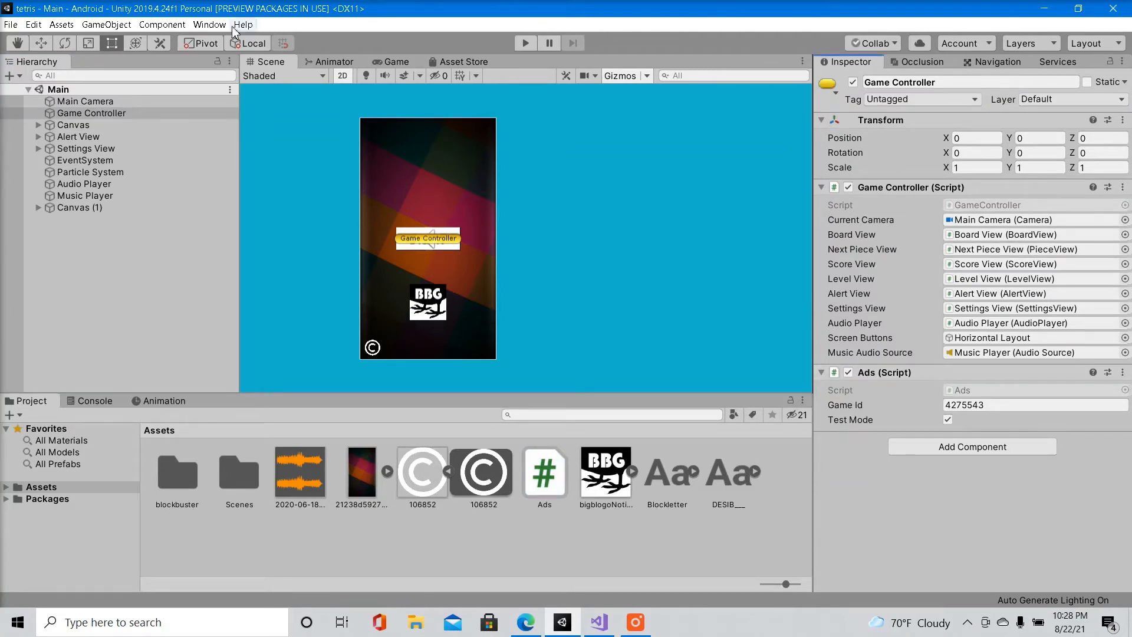
Open the Services panel for tetris through Window > General > Services
{"action": "left_click", "coordinate": [210, 24]}
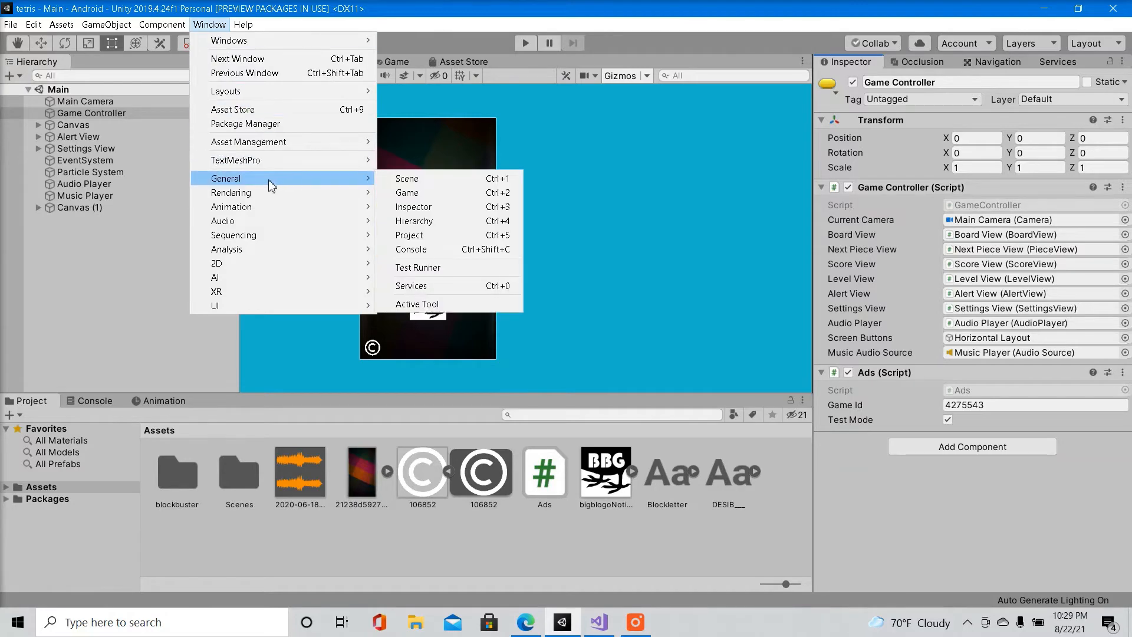
{"action": "mouse_move", "coordinate": [442, 291]}
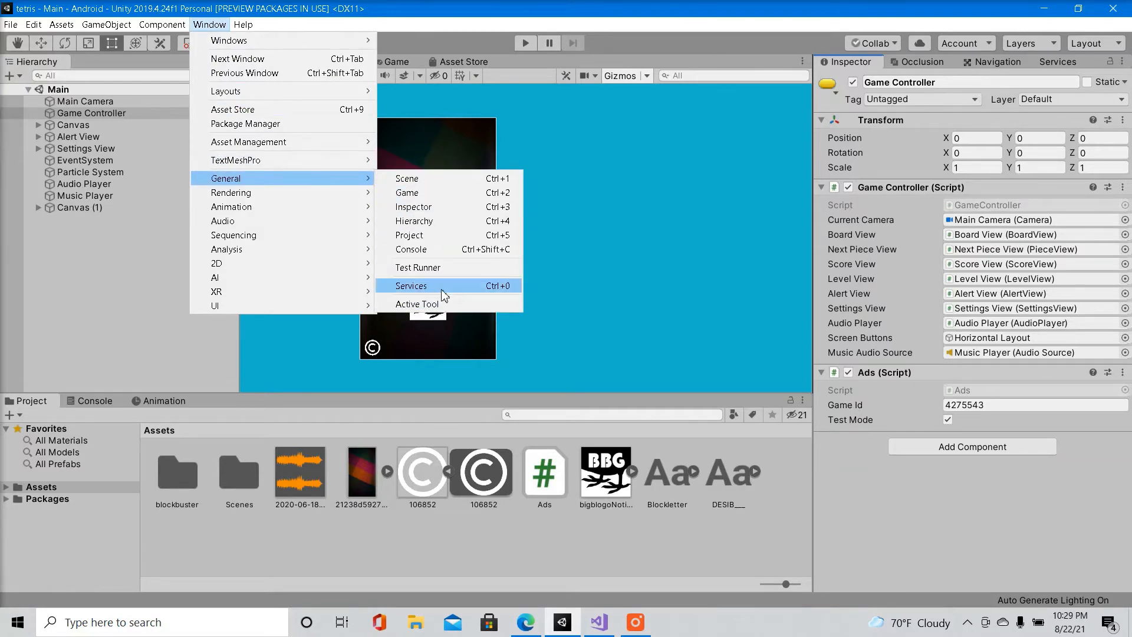
{"action": "left_click", "coordinate": [411, 285]}
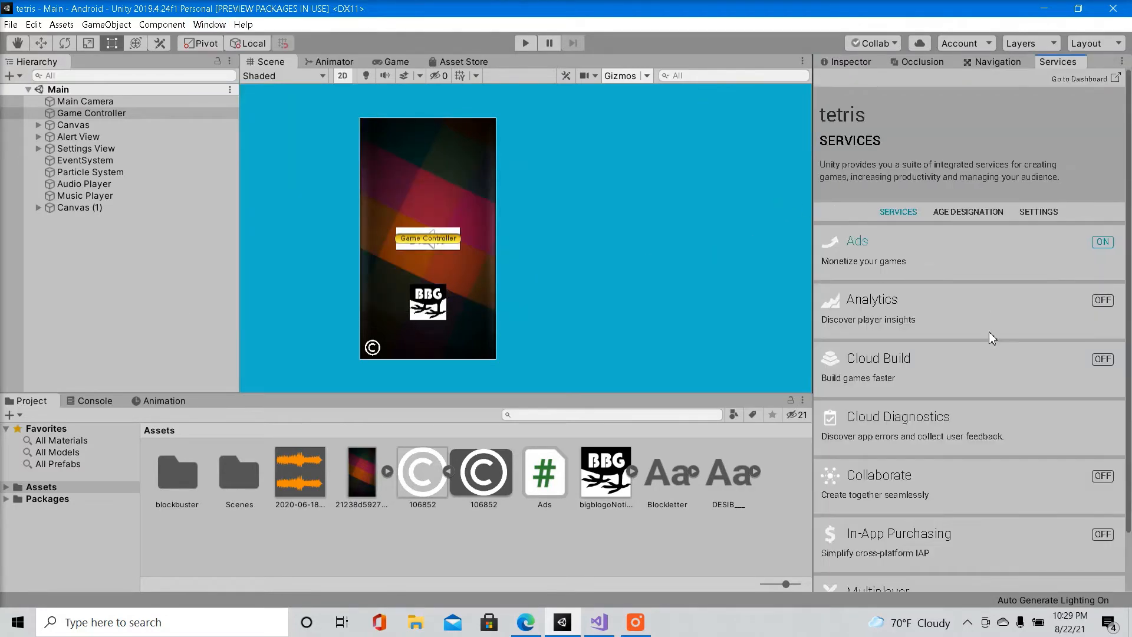
{"action": "mouse_move", "coordinate": [952, 354]}
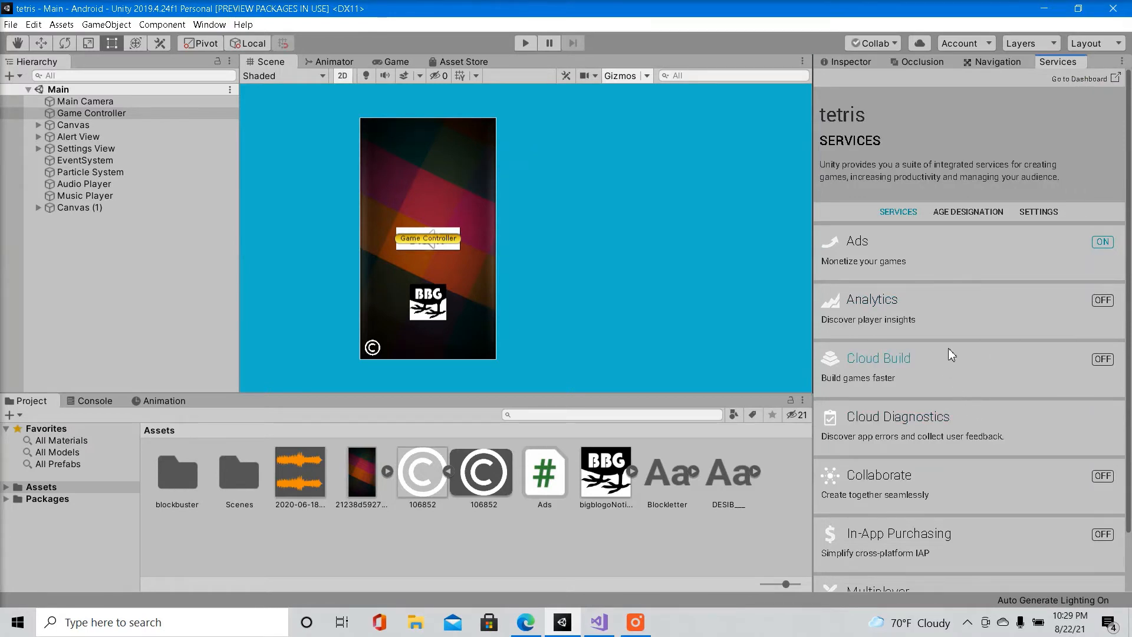
{"action": "mouse_move", "coordinate": [953, 307]}
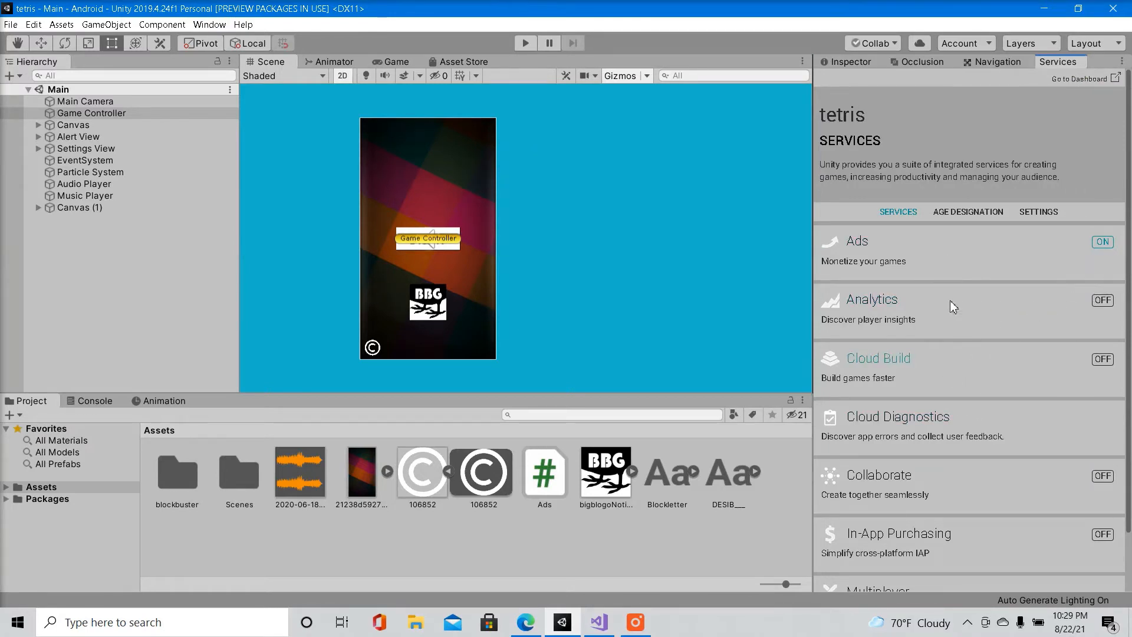
{"action": "mouse_move", "coordinate": [777, 229]}
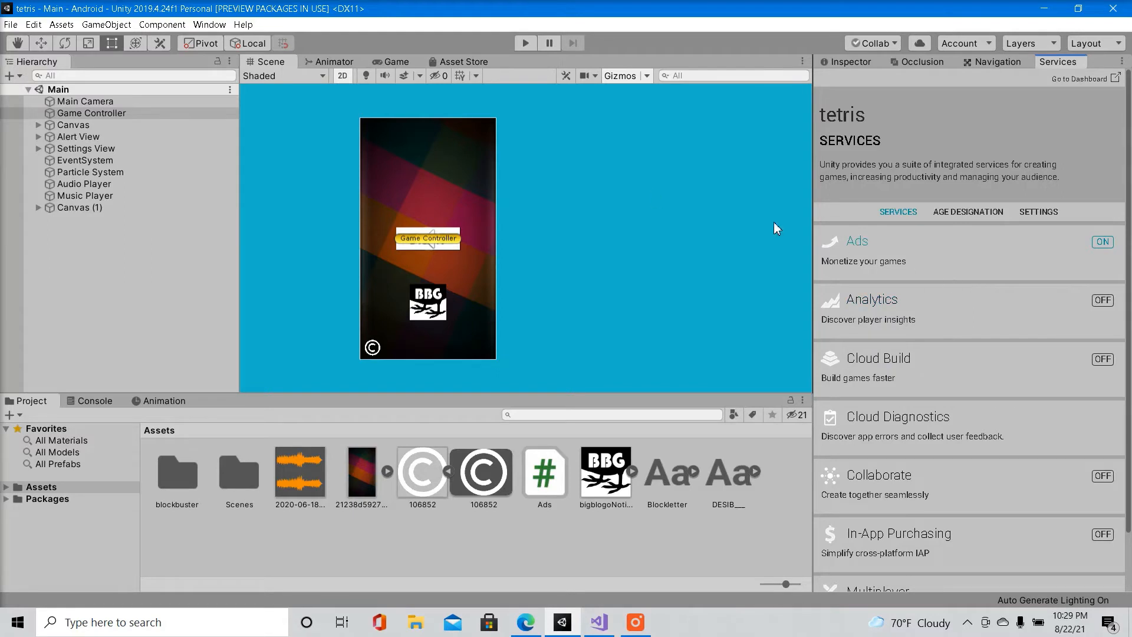
{"action": "mouse_move", "coordinate": [917, 353]}
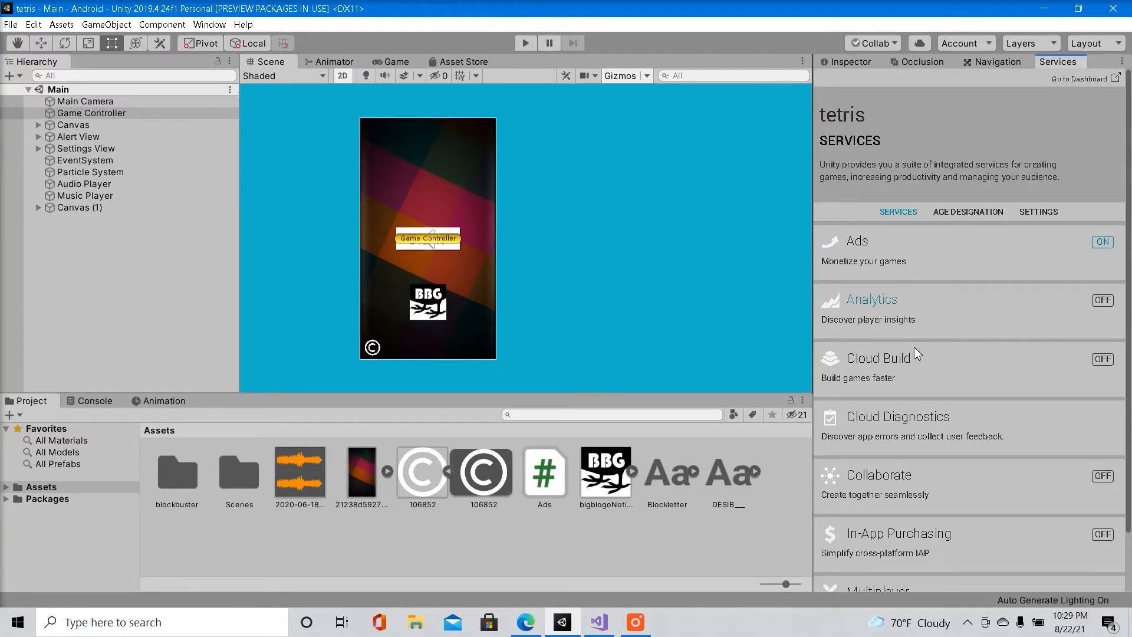
{"action": "mouse_move", "coordinate": [840, 275]}
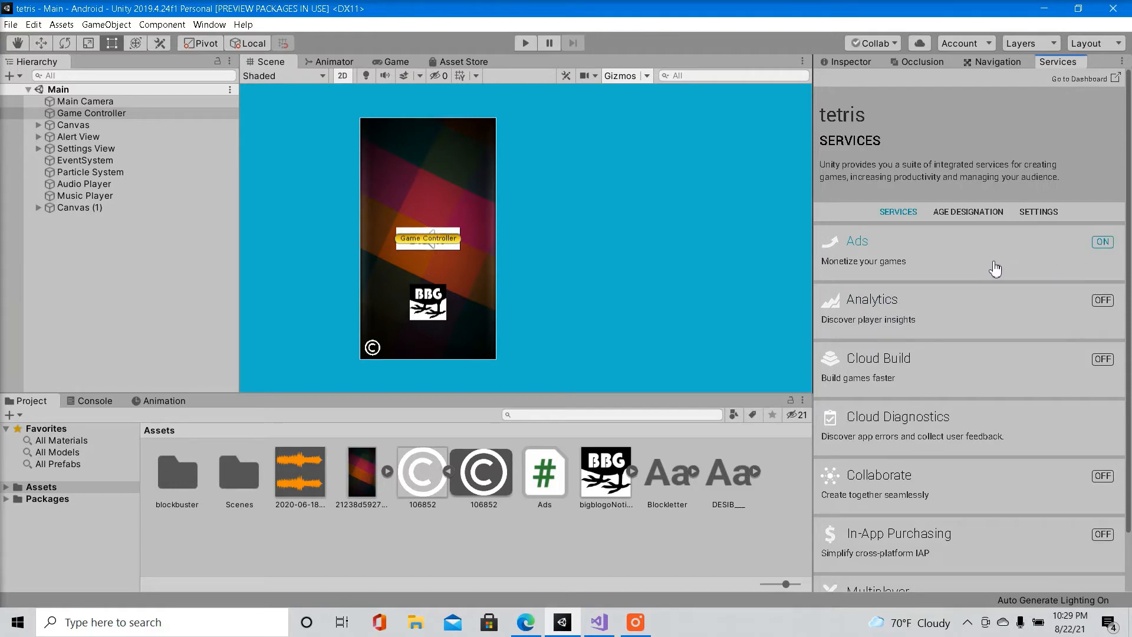
{"action": "mouse_move", "coordinate": [1025, 238]}
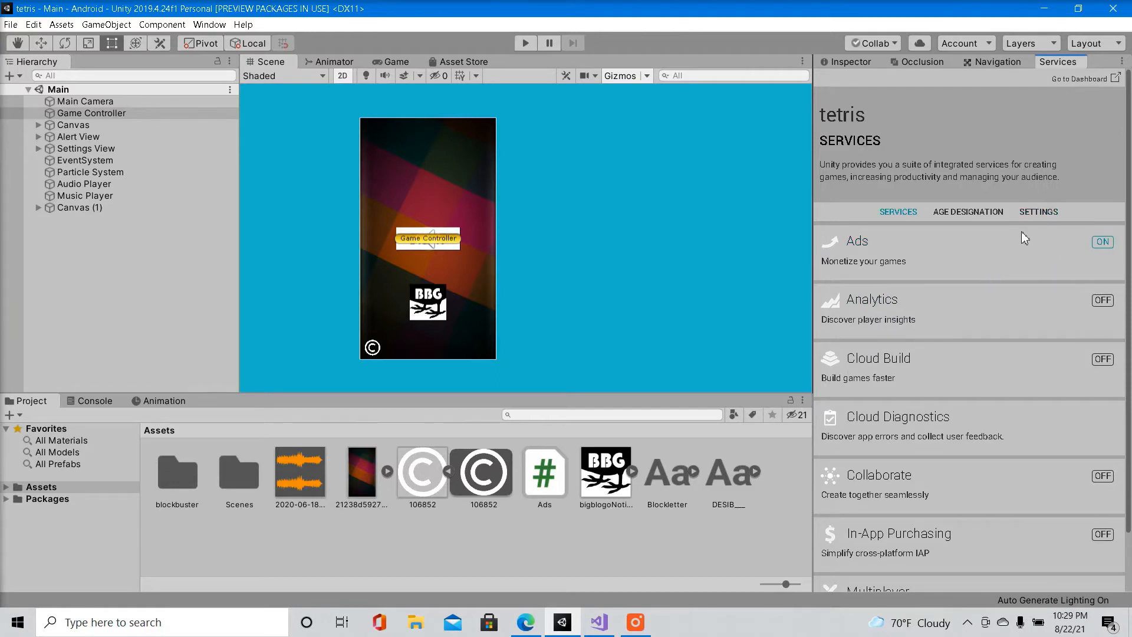
Open the Ads service page, enable test mode, and expand the Advanced options
{"action": "left_click", "coordinate": [857, 242]}
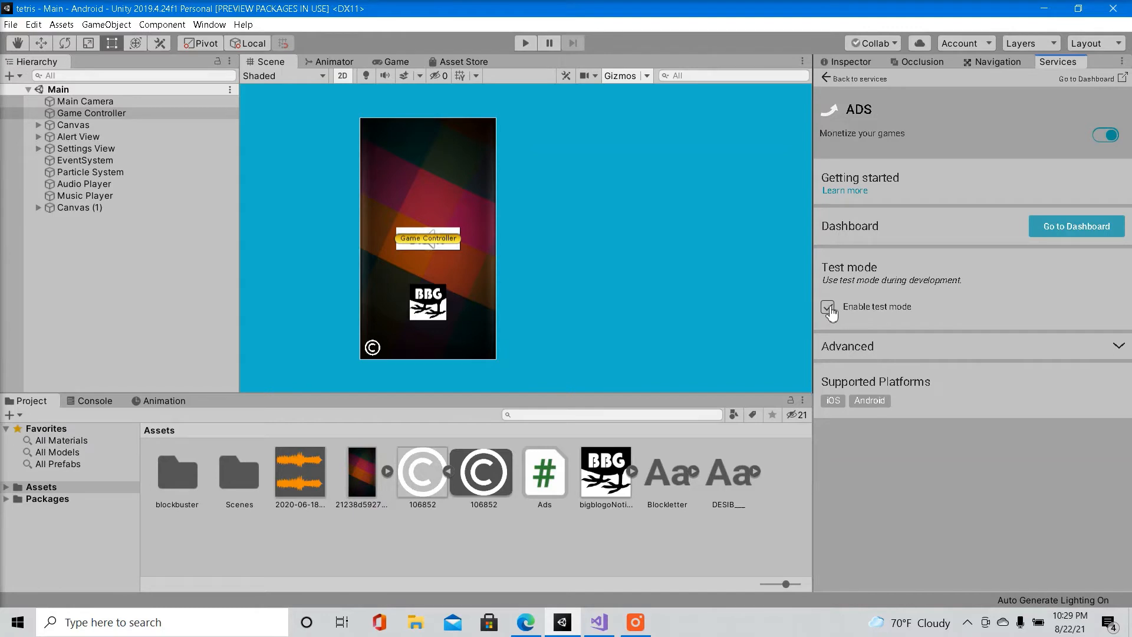
{"action": "left_click", "coordinate": [828, 306]}
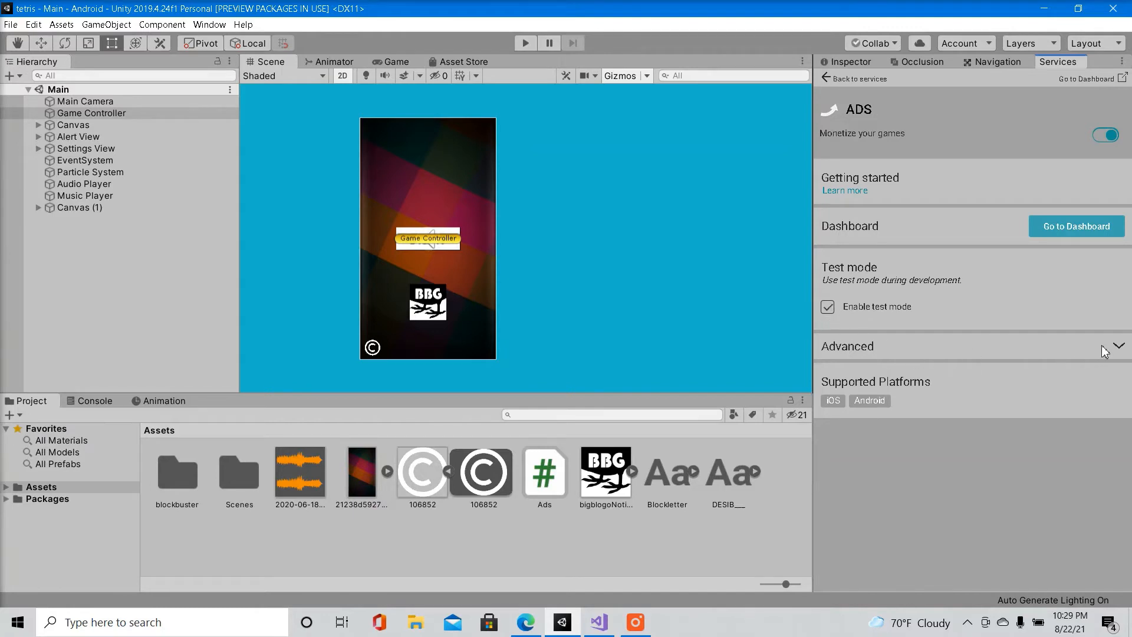
{"action": "left_click", "coordinate": [1117, 346]}
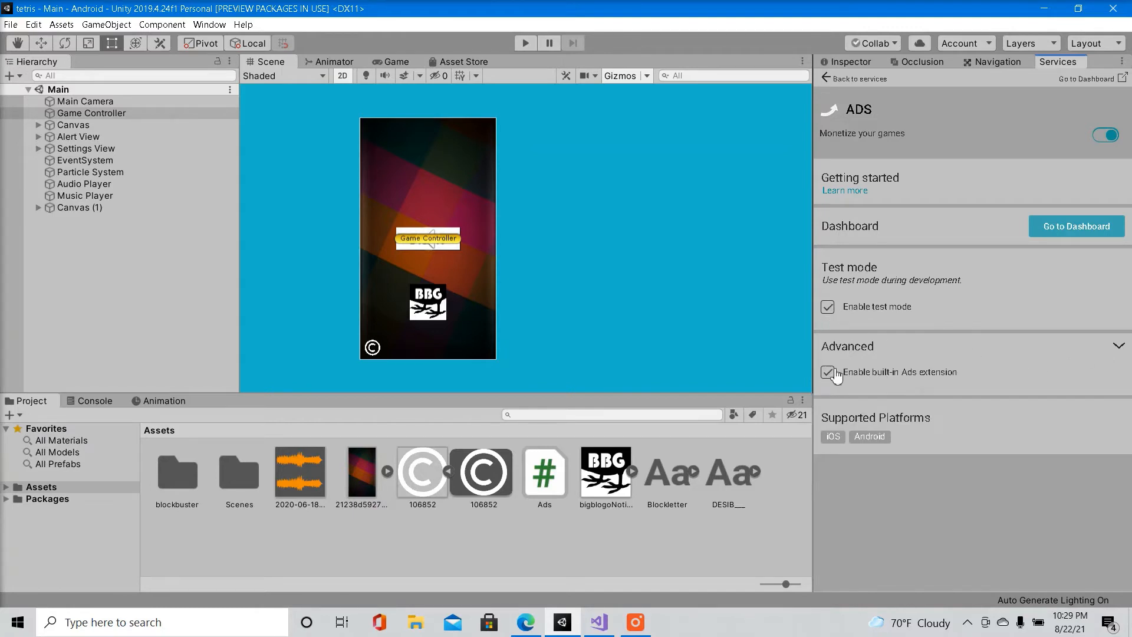
{"action": "mouse_move", "coordinate": [1007, 340]}
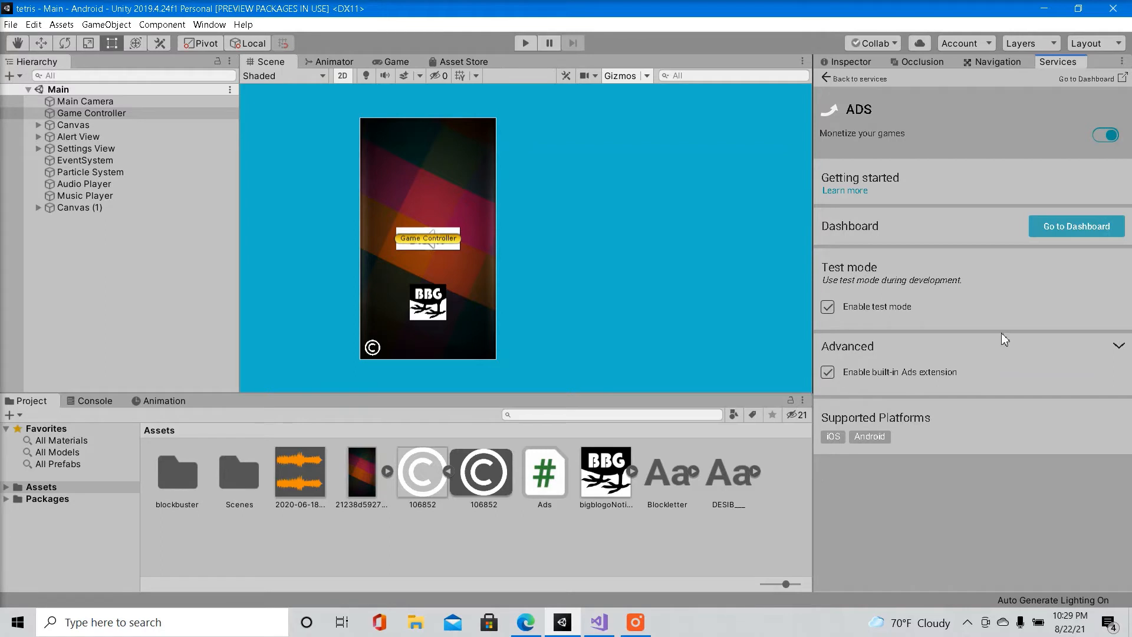
{"action": "mouse_move", "coordinate": [1075, 231]}
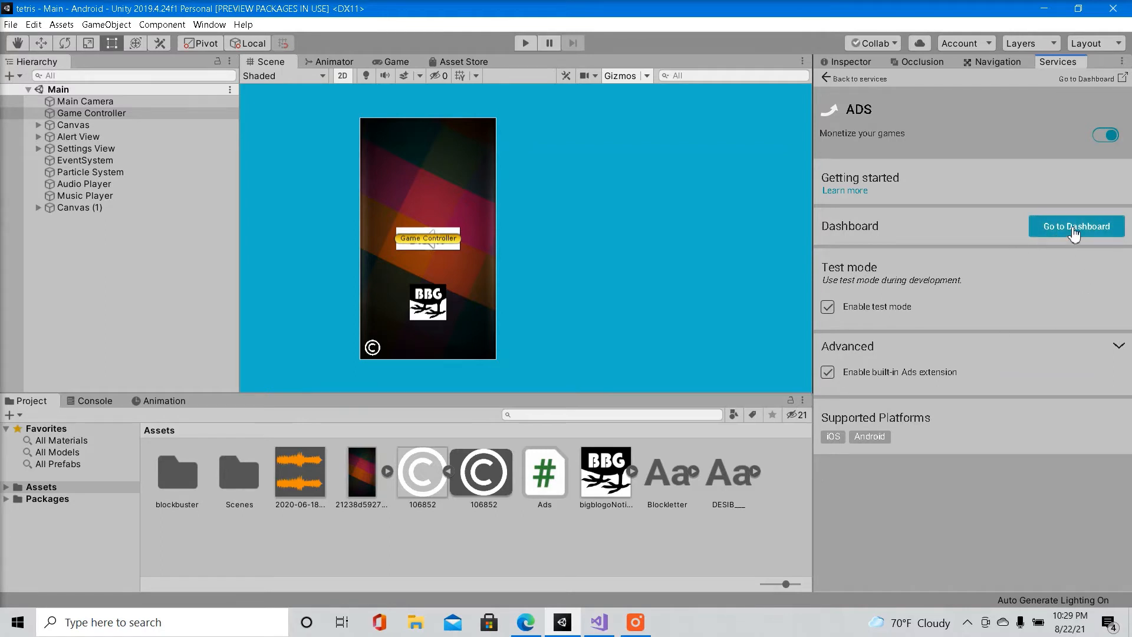
Go to the online Ads dashboard and confirm tetris in the project list
{"action": "left_click", "coordinate": [1075, 226]}
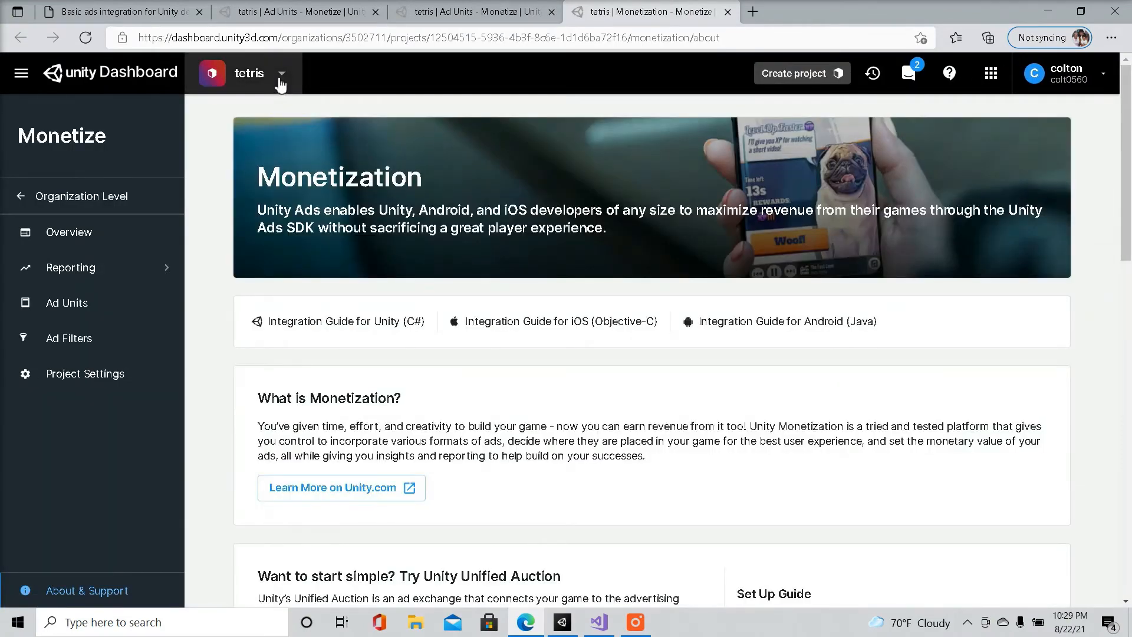
{"action": "left_click", "coordinate": [260, 73]}
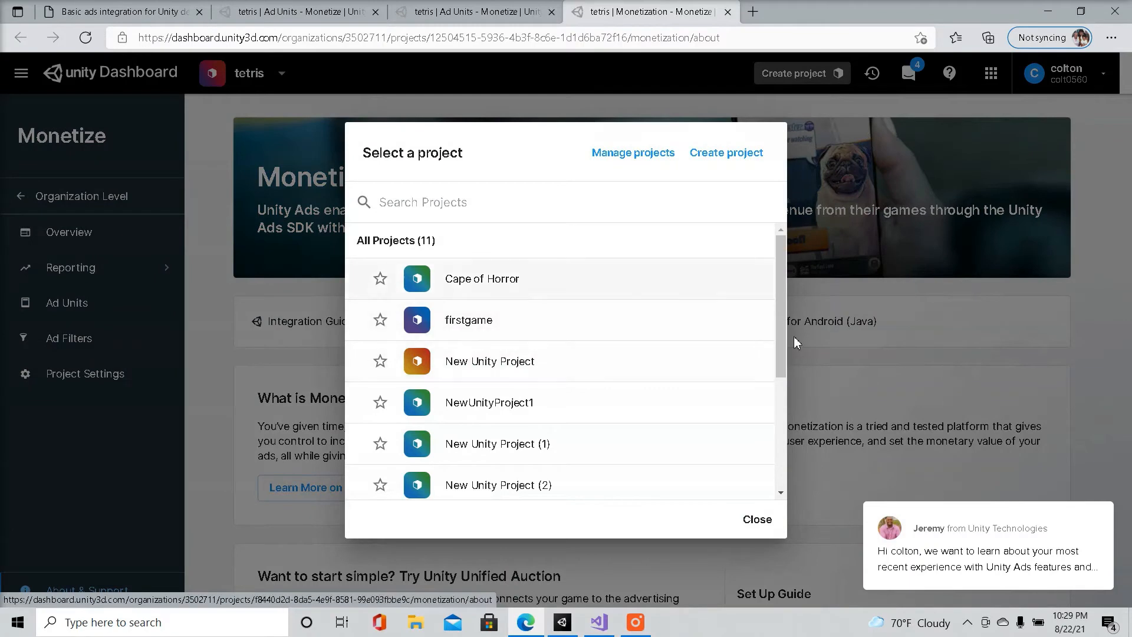
{"action": "left_click", "coordinate": [757, 519]}
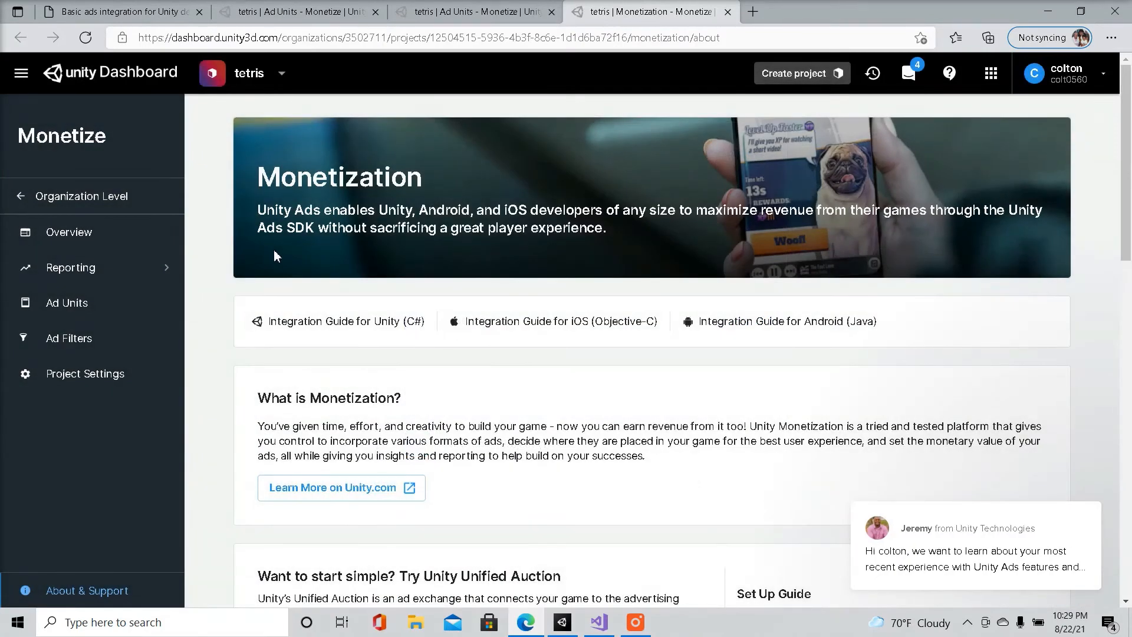
{"action": "mouse_move", "coordinate": [297, 262]}
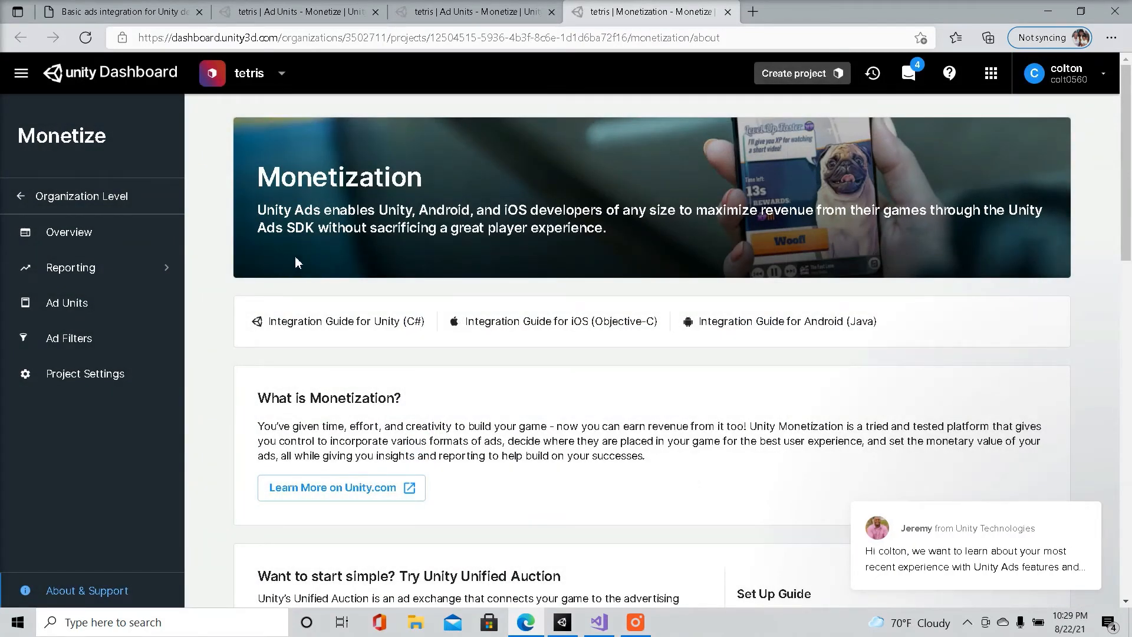
{"action": "mouse_move", "coordinate": [309, 261]}
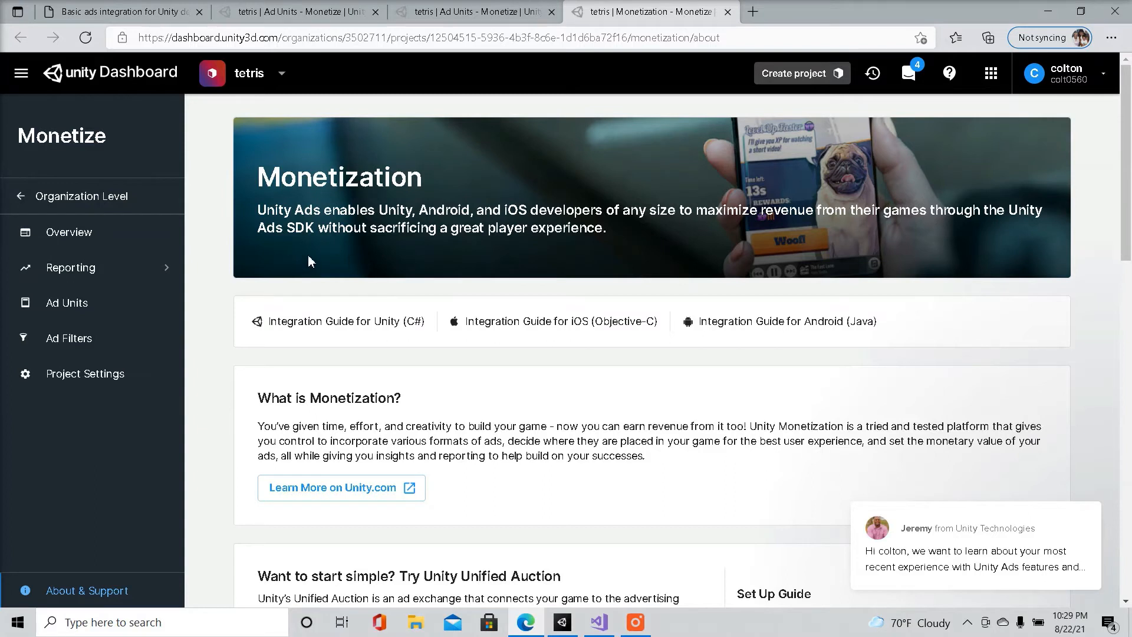
{"action": "mouse_move", "coordinate": [173, 332]}
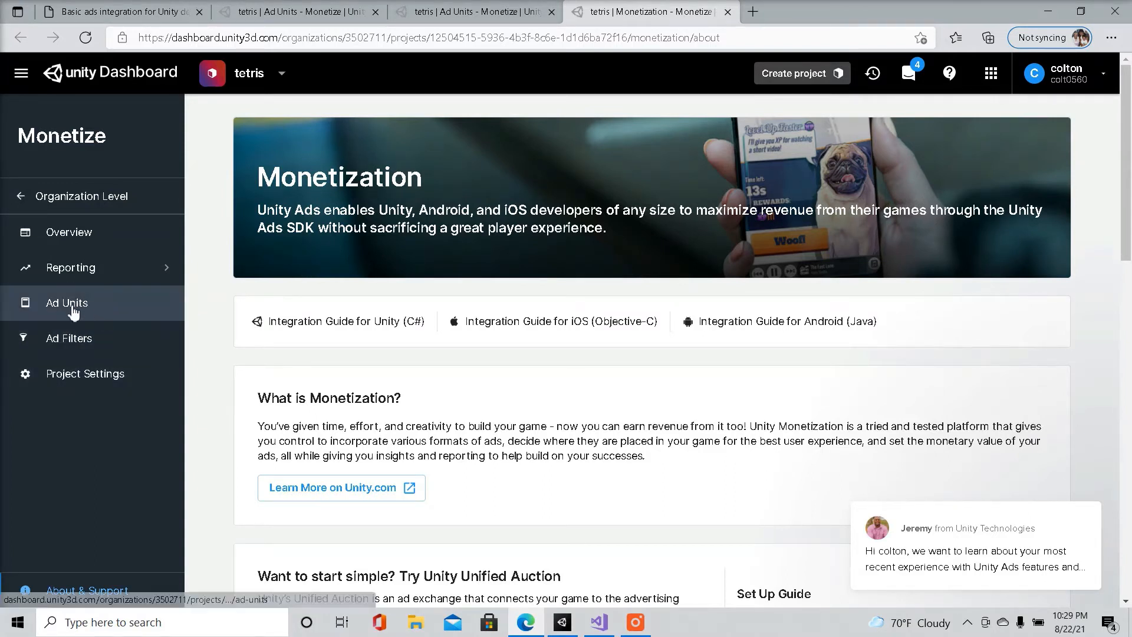
On the tetris Ad Units page, select Android game ID 4275543, then return to Visual Studio
{"action": "left_click", "coordinate": [67, 303]}
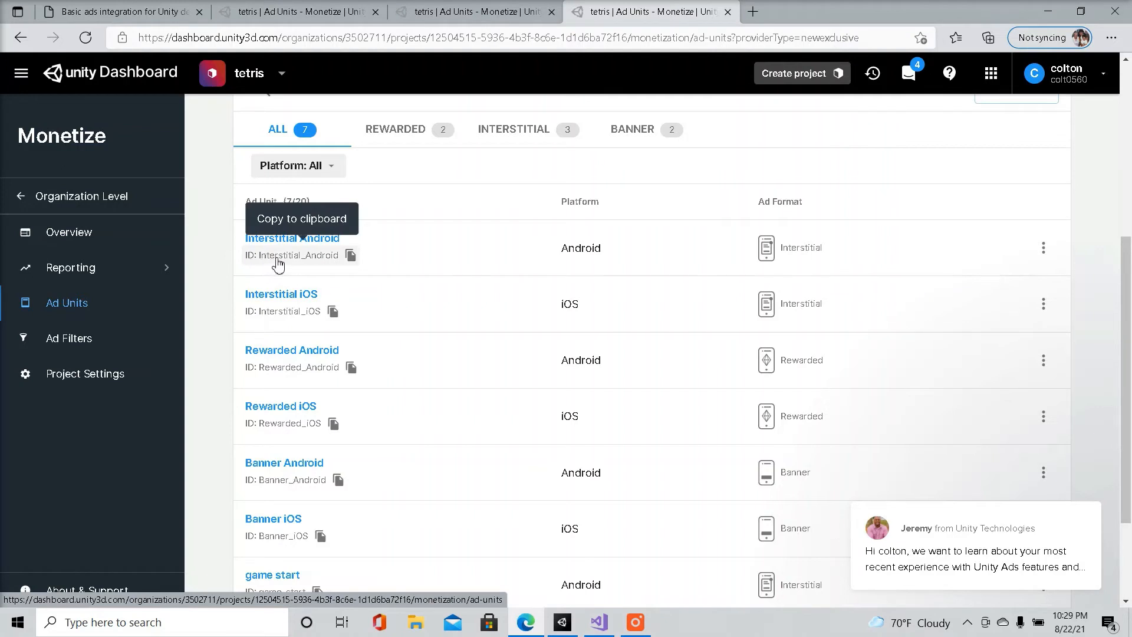
{"action": "mouse_move", "coordinate": [331, 263]}
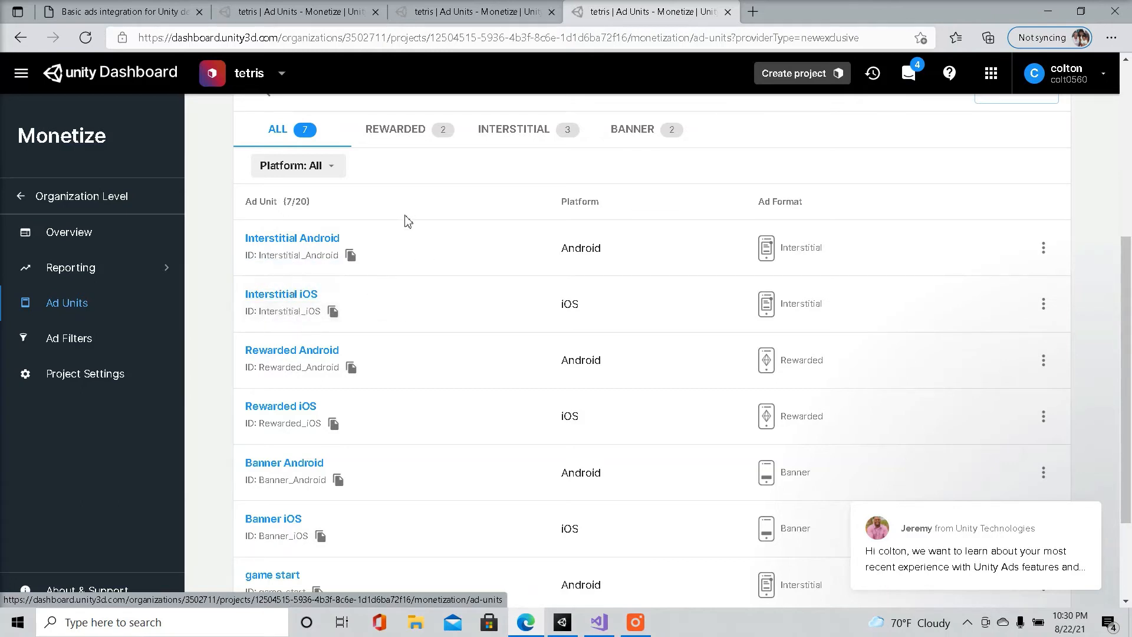
{"action": "scroll", "scroll_direction": "up", "scroll_amount": 3}
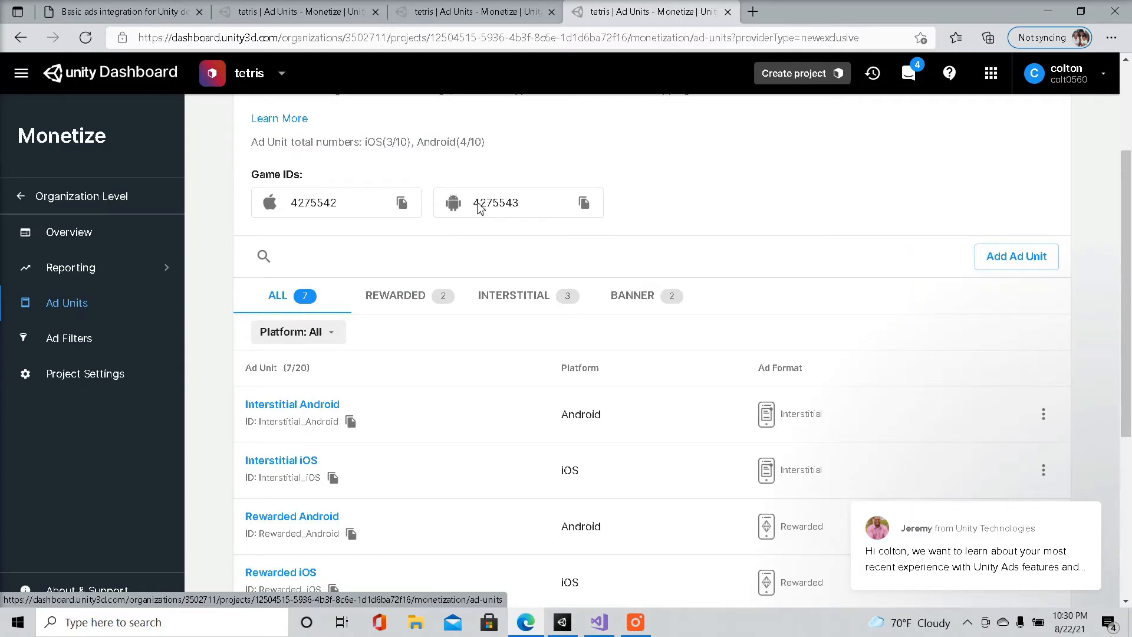
{"action": "double_click", "coordinate": [496, 203]}
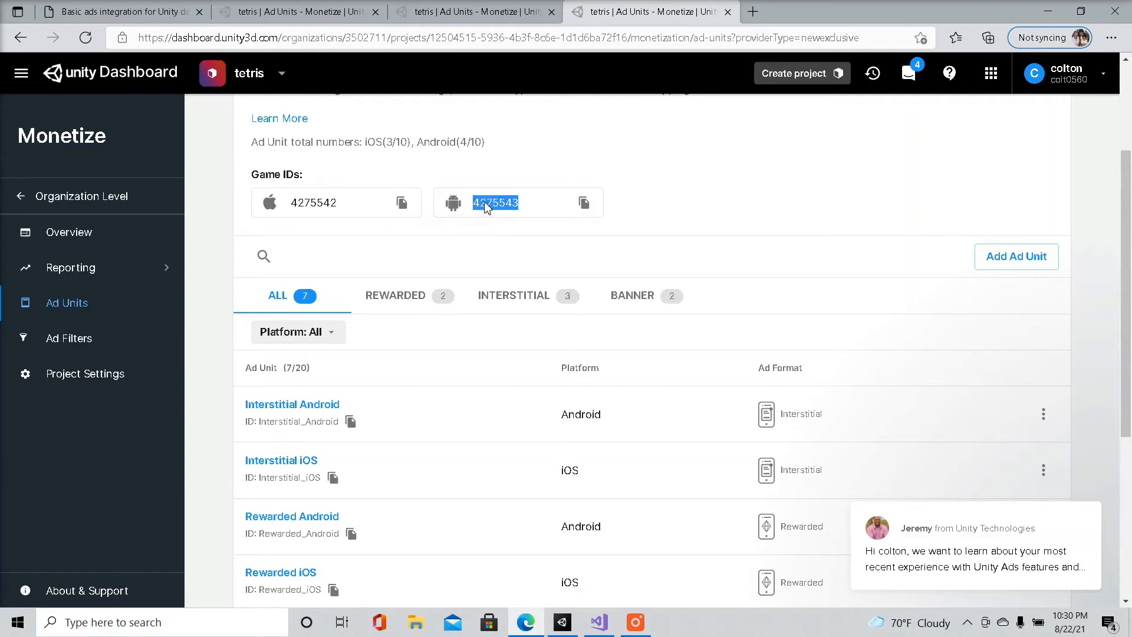
{"action": "left_click", "coordinate": [598, 622]}
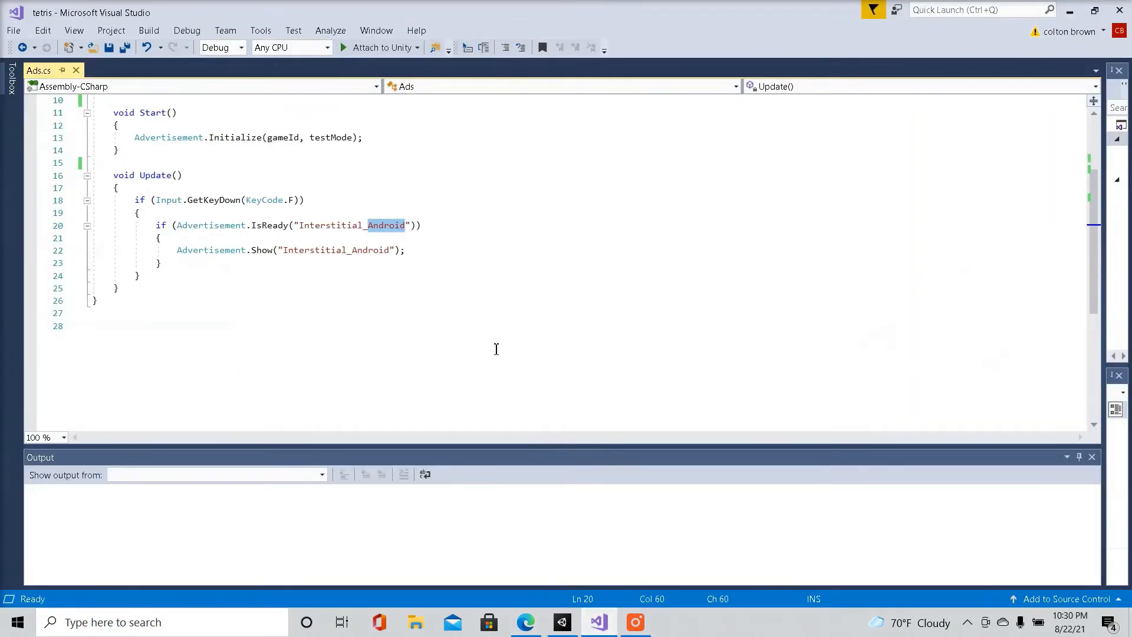
Scroll to the top of Ads.cs to locate the placeholder '123456' gameId value
{"action": "scroll", "scroll_direction": "up", "scroll_amount": 3}
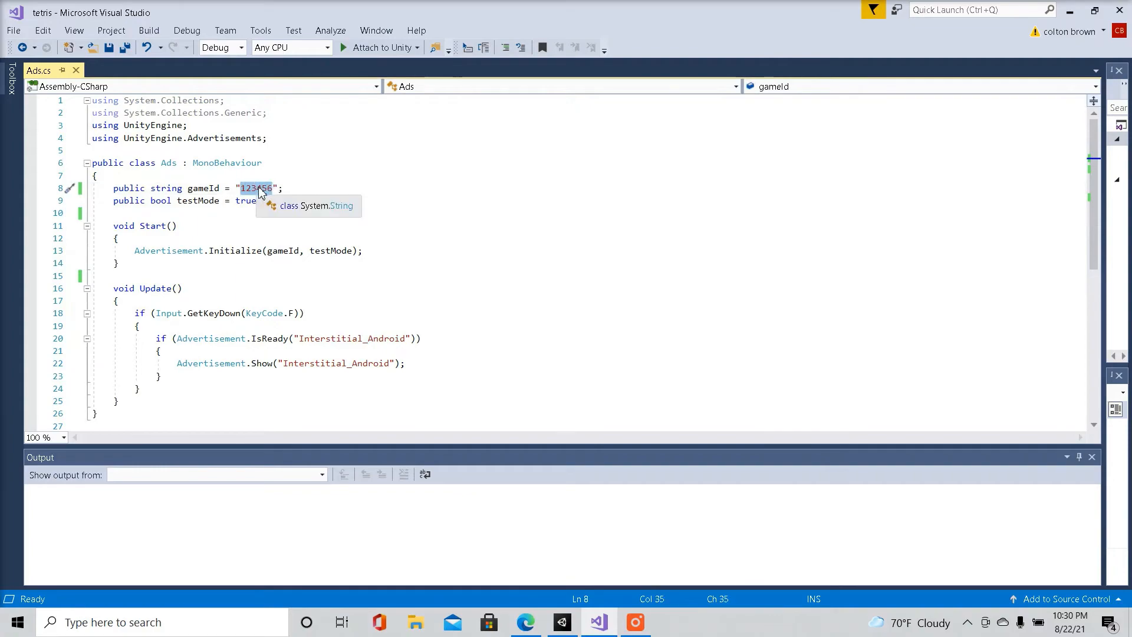
{"action": "left_click", "coordinate": [562, 621]}
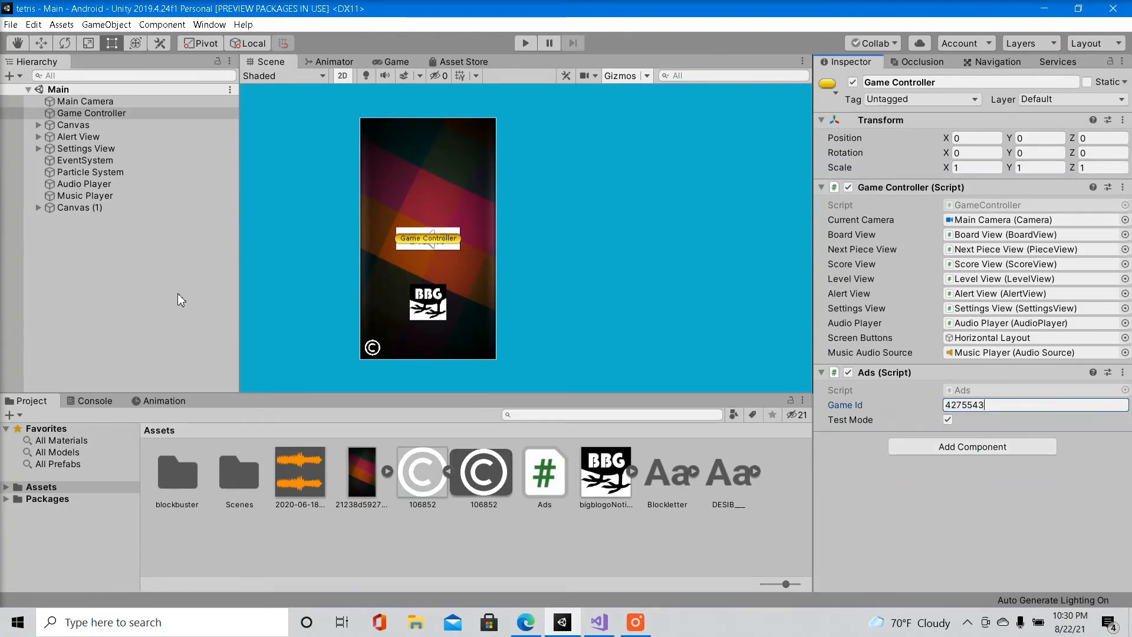
Toggle Test Mode on the Ads component and compare its Game Id with the dashboard's ad units
{"action": "left_click", "coordinate": [947, 420]}
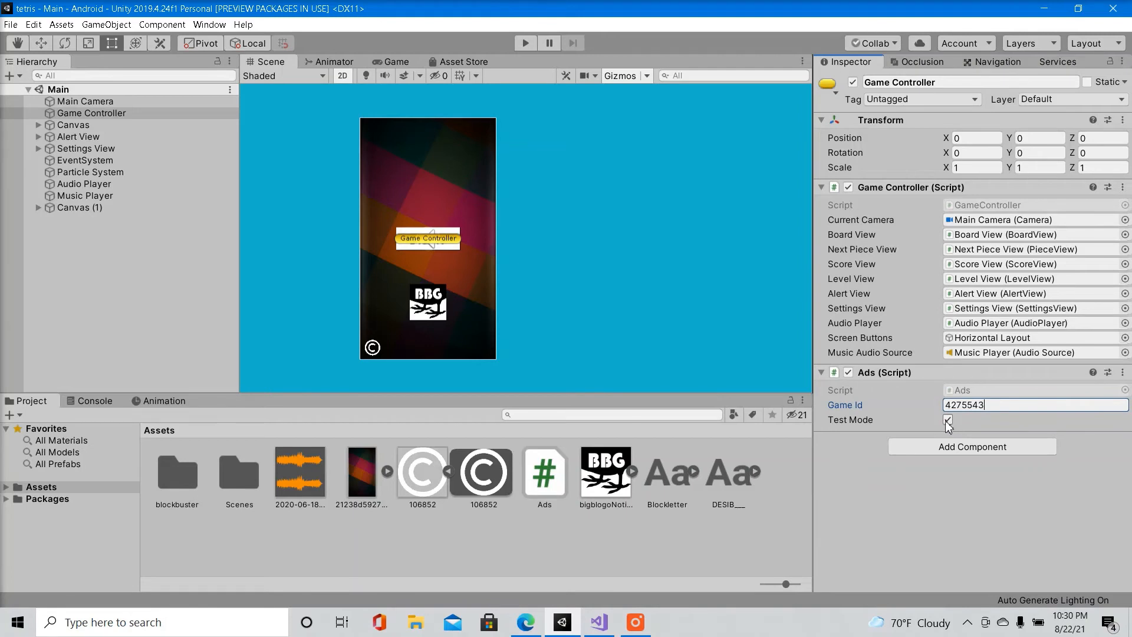
{"action": "left_click", "coordinate": [949, 420]}
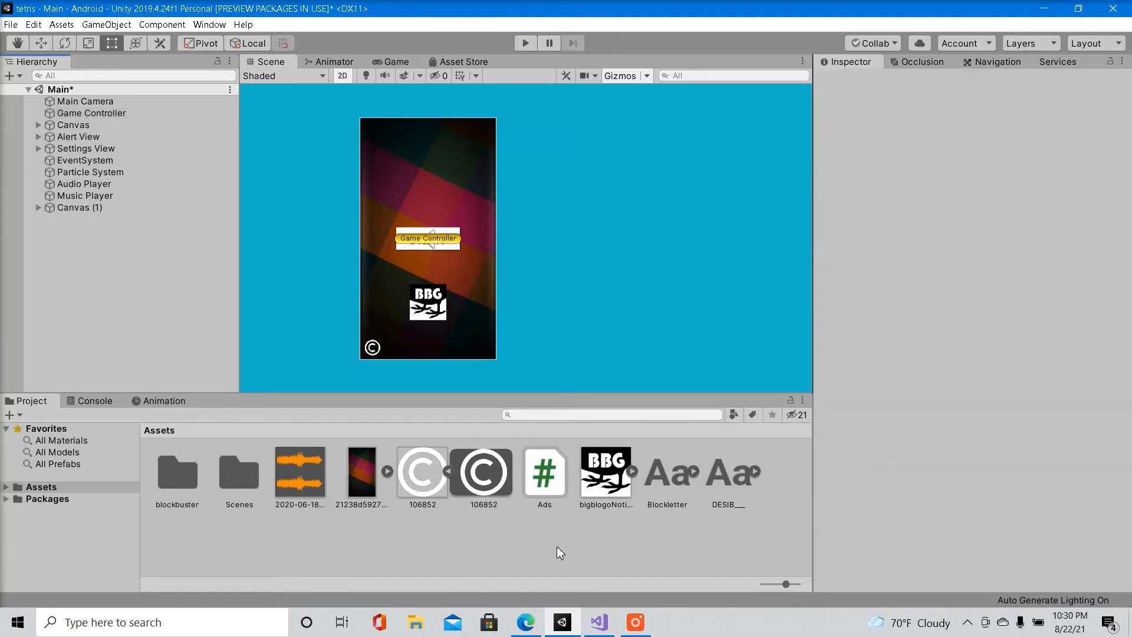
{"action": "left_click", "coordinate": [525, 621]}
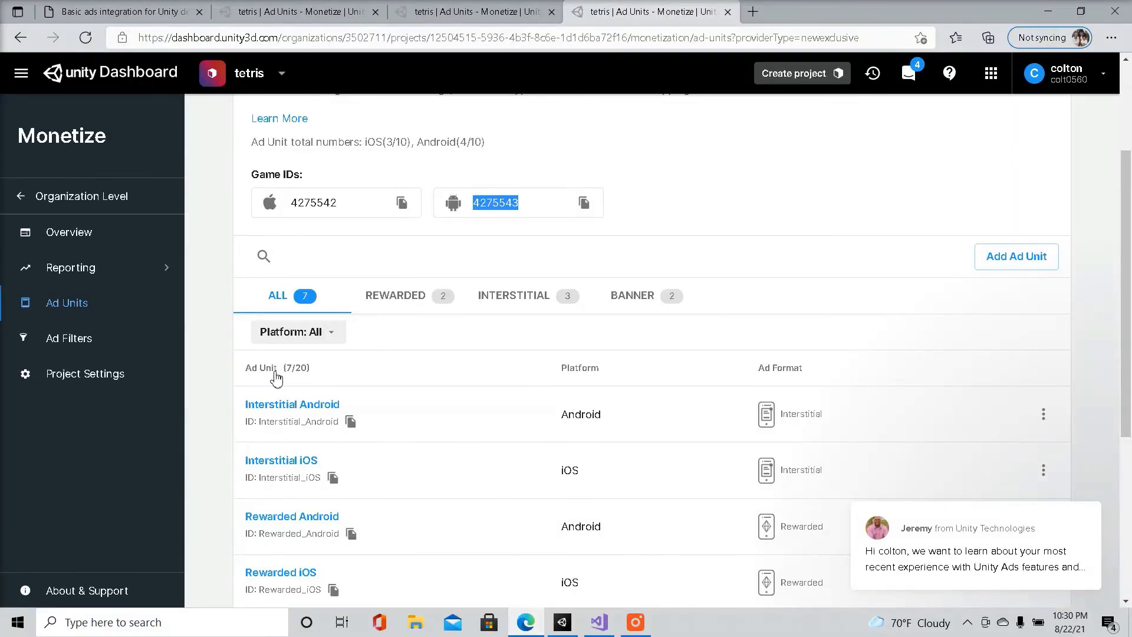
{"action": "scroll", "scroll_direction": "down", "scroll_amount": 3}
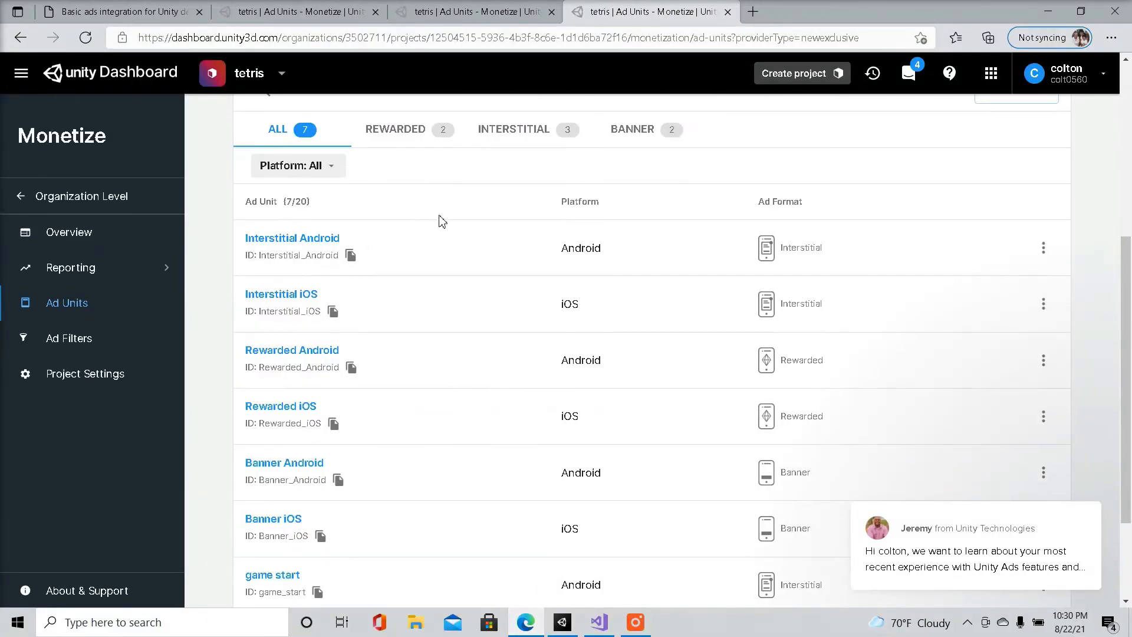
{"action": "mouse_move", "coordinate": [113, 371]}
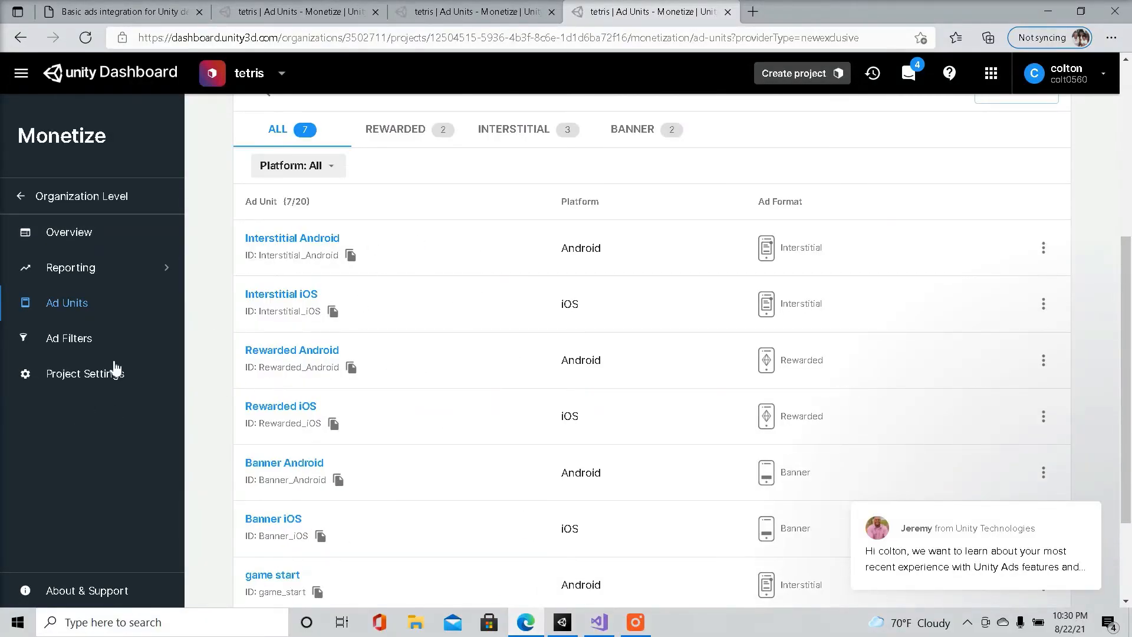
{"action": "mouse_move", "coordinate": [563, 622]}
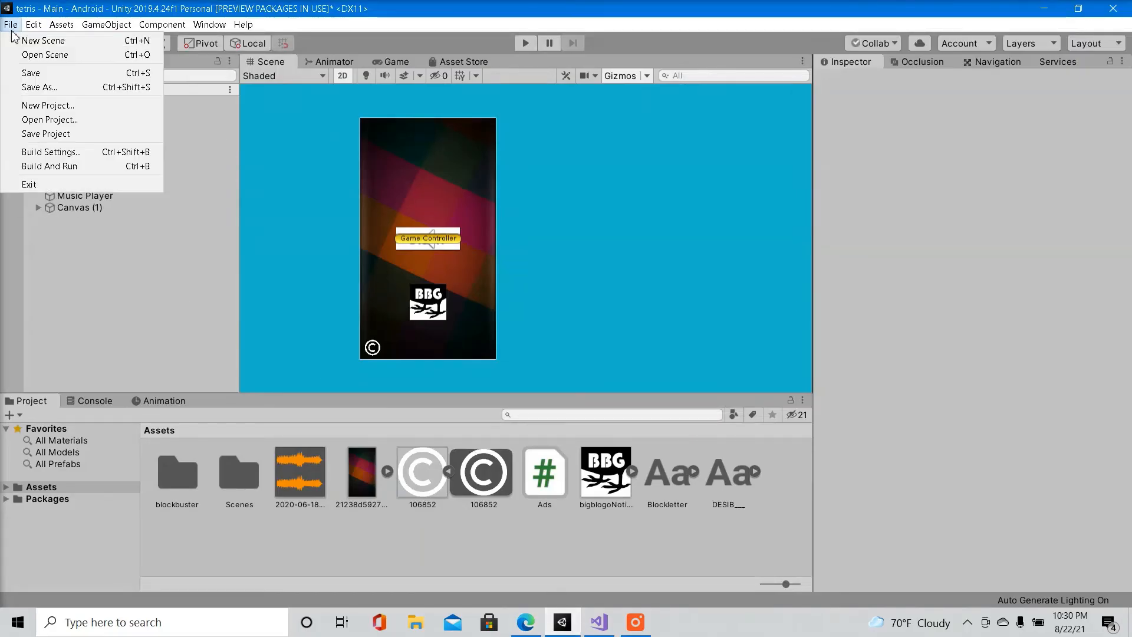
{"action": "mouse_move", "coordinate": [46, 134]}
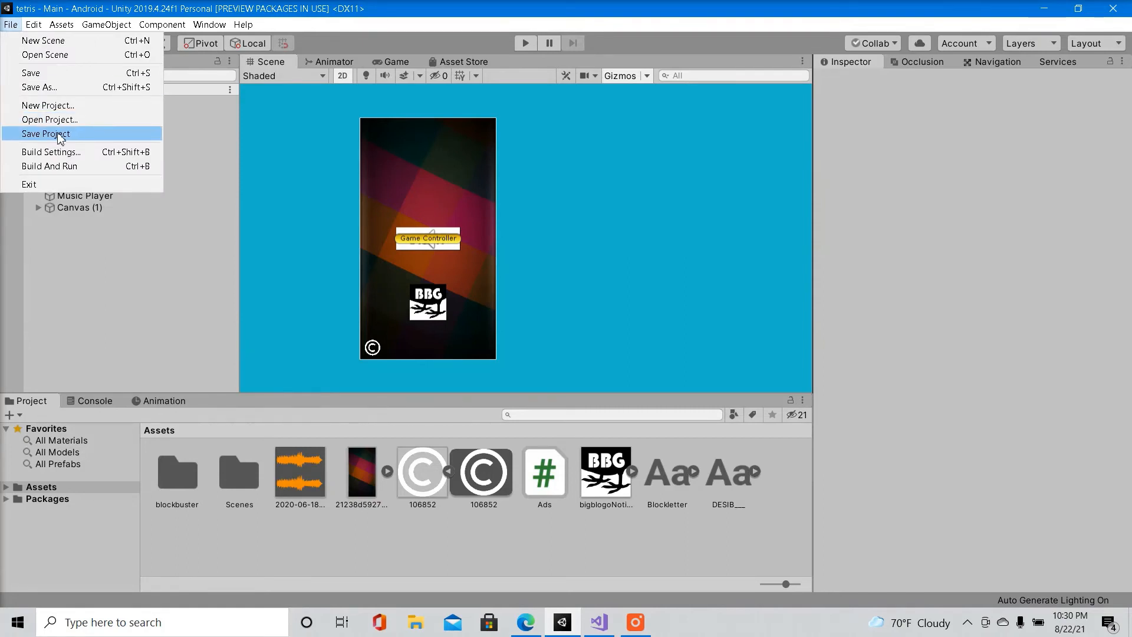
Save the tetris project with File > Save Project and start Play mode
{"action": "left_click", "coordinate": [46, 134]}
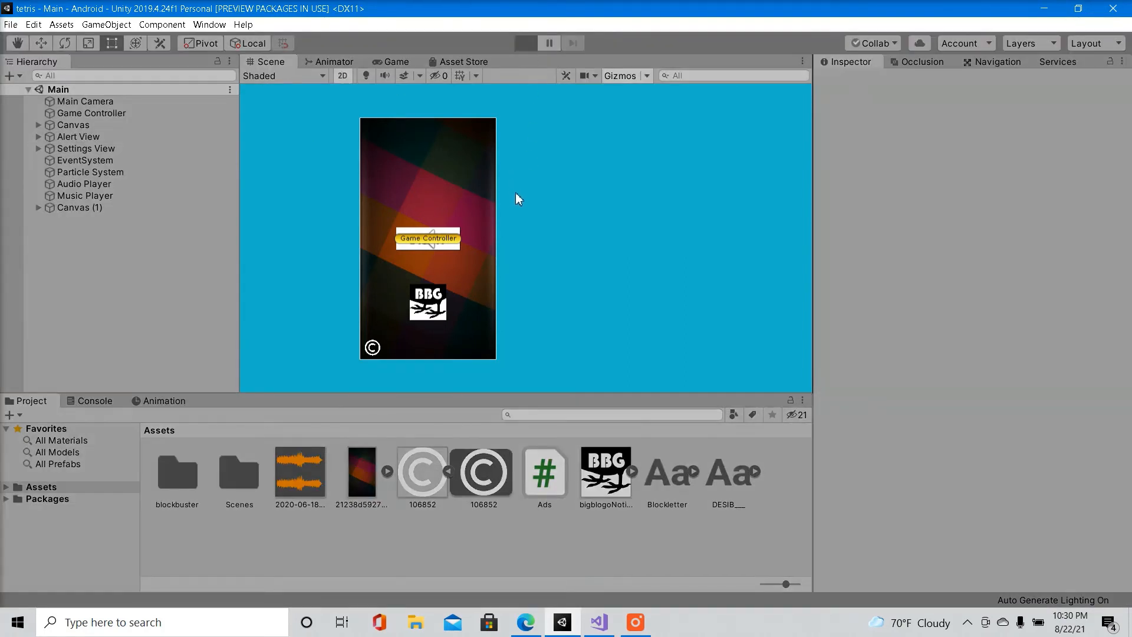
{"action": "mouse_move", "coordinate": [511, 290]}
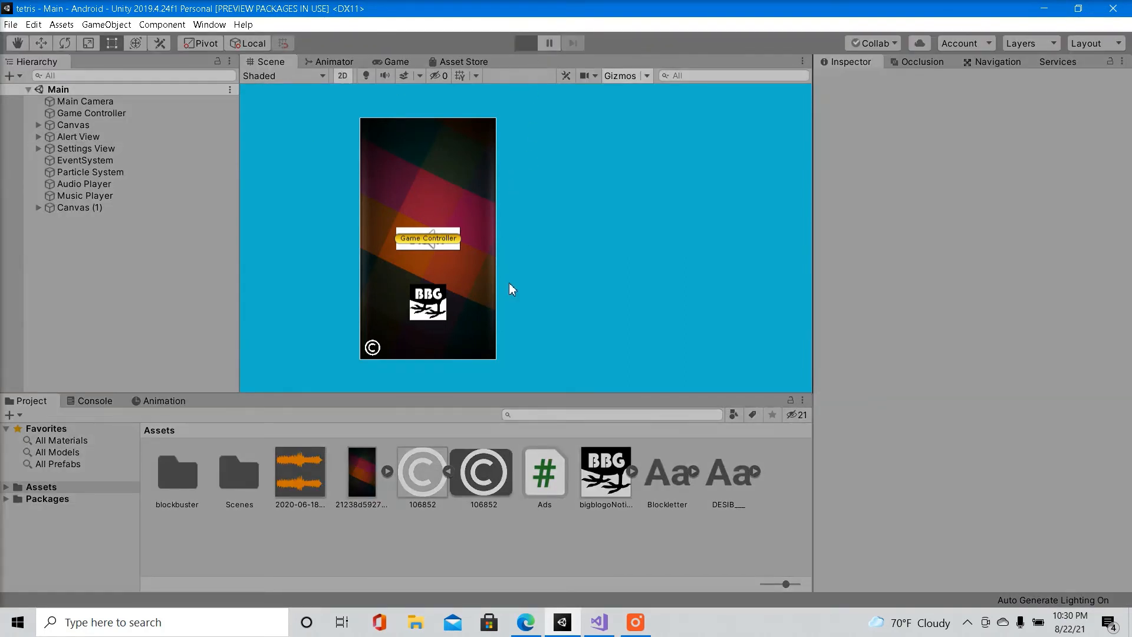
{"action": "left_click", "coordinate": [525, 42]}
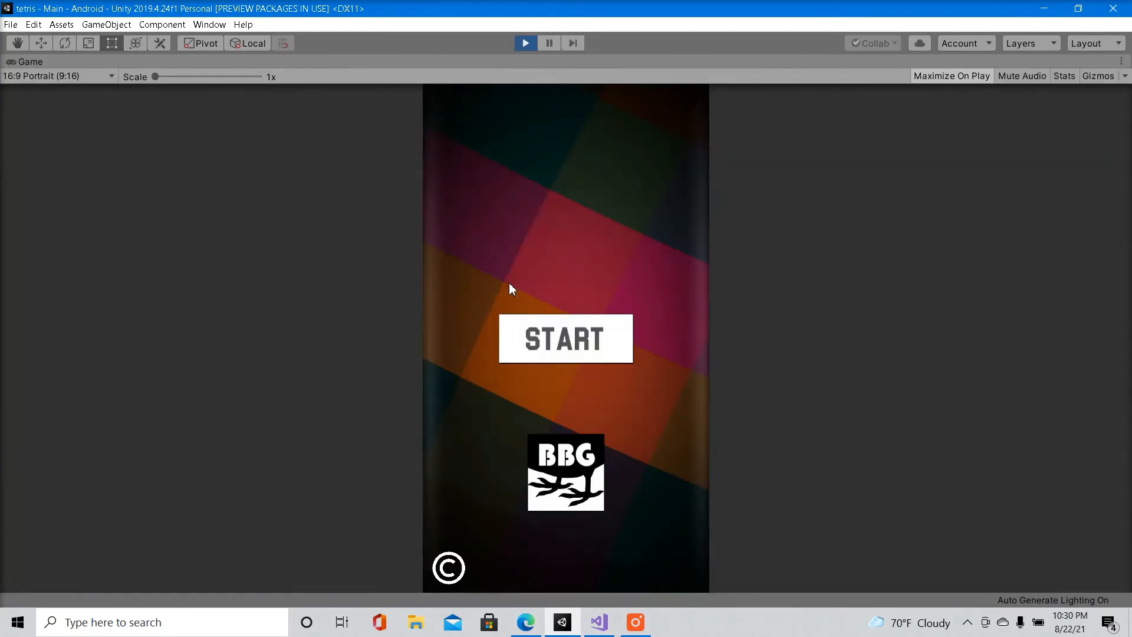
Start the game to show the Unity Ads test interstitial, then skip it
{"action": "left_click", "coordinate": [565, 338]}
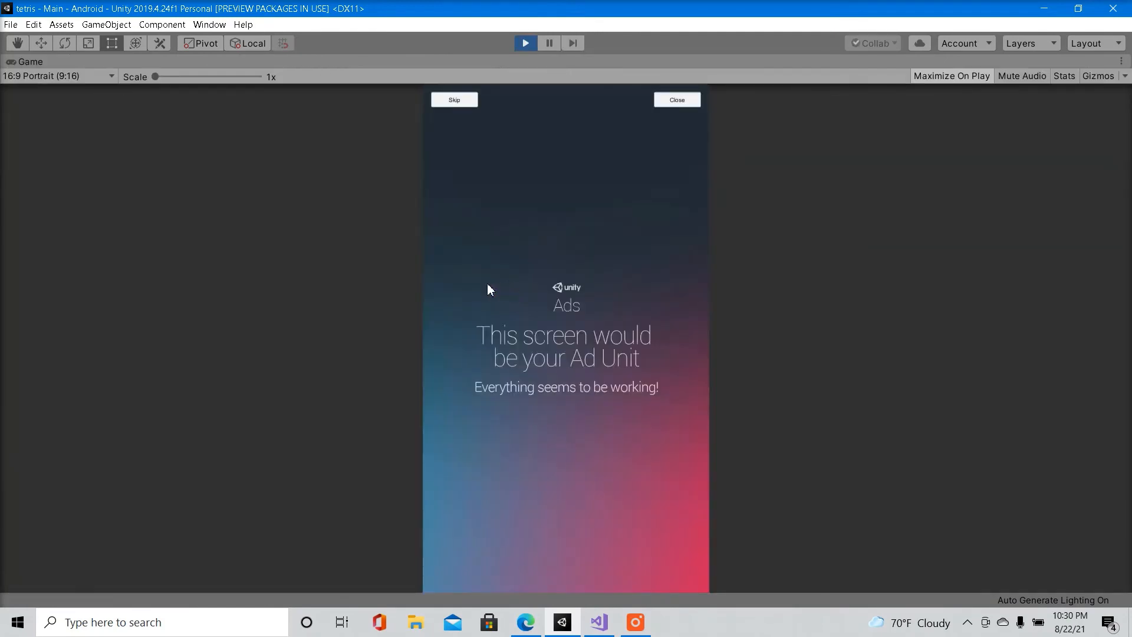
{"action": "mouse_move", "coordinate": [547, 390]}
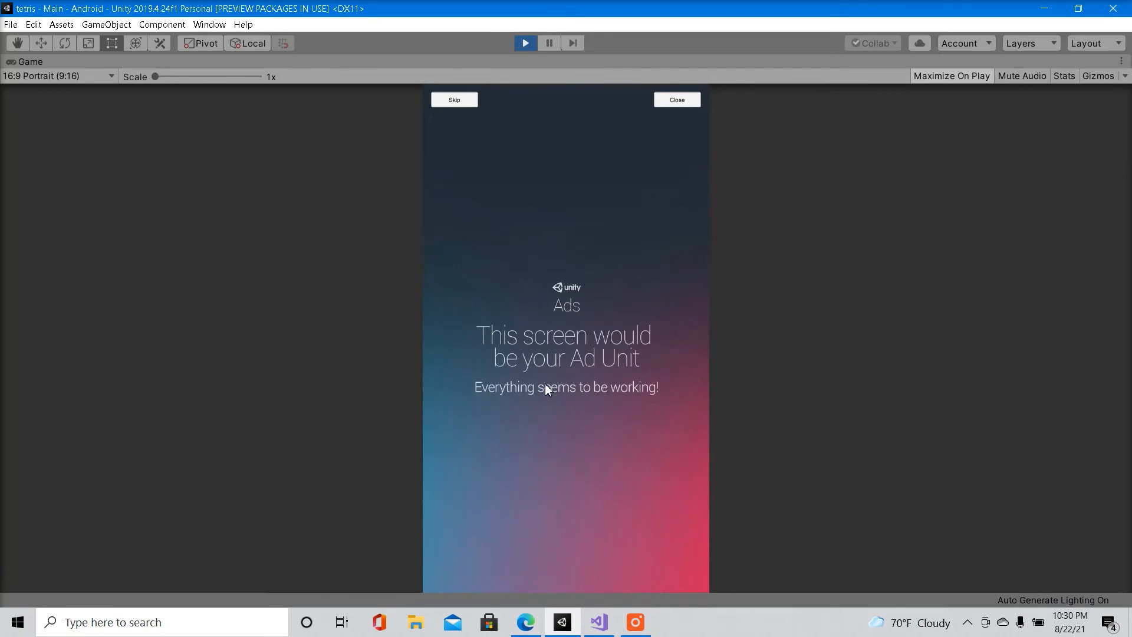
{"action": "mouse_move", "coordinate": [682, 119]}
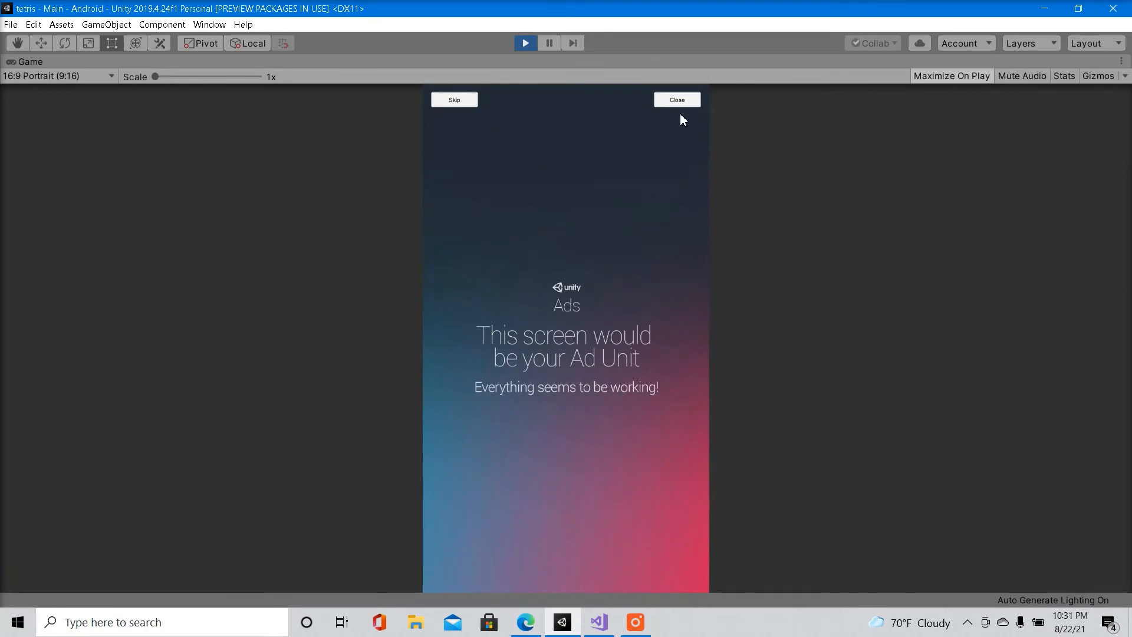
{"action": "mouse_move", "coordinate": [454, 99]}
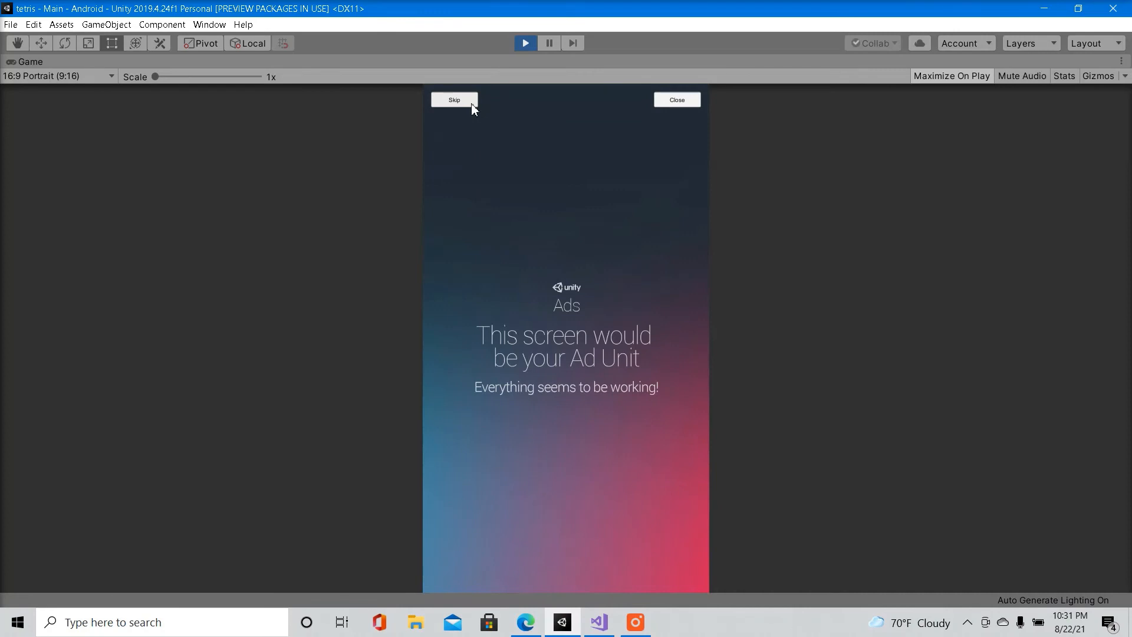
{"action": "mouse_move", "coordinate": [979, 610]}
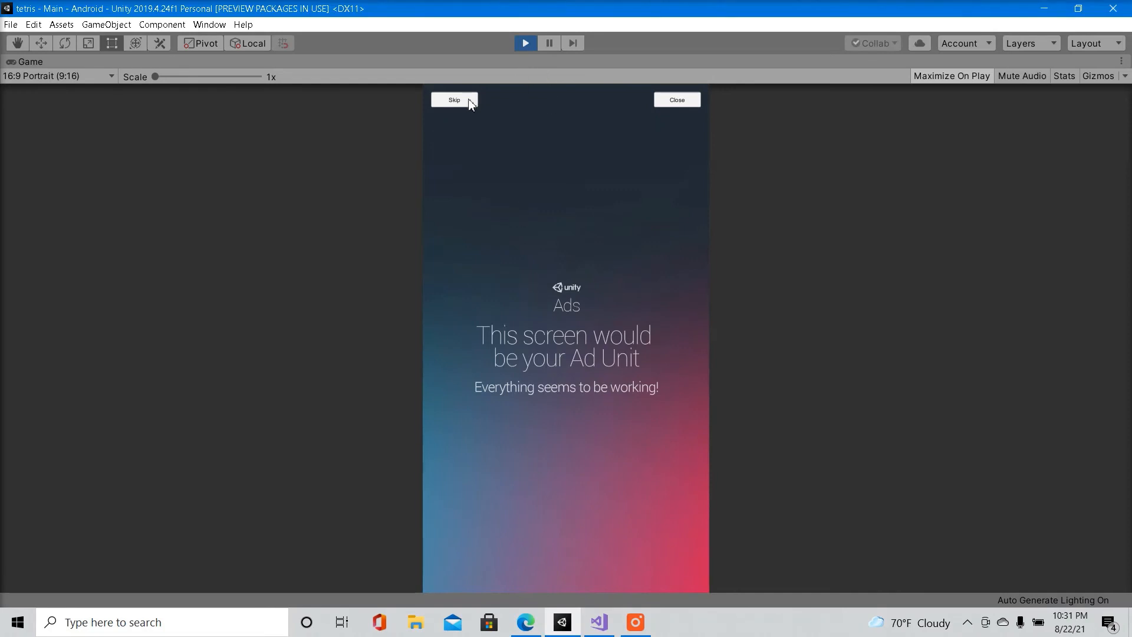
{"action": "left_click", "coordinate": [454, 100]}
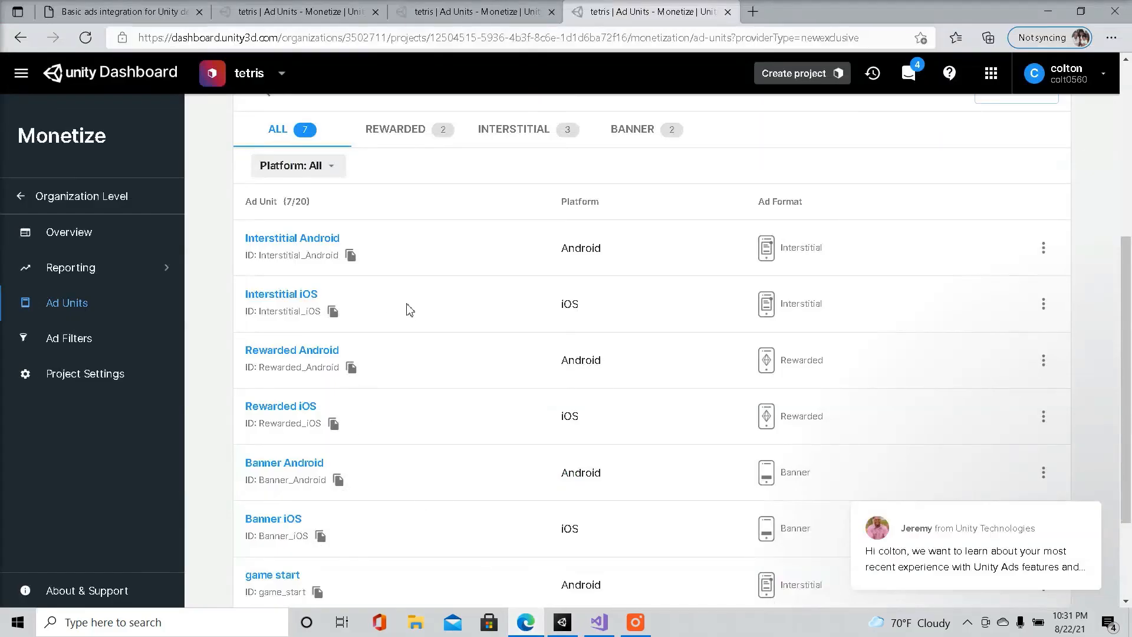
{"action": "scroll", "scroll_direction": "up", "scroll_amount": 3}
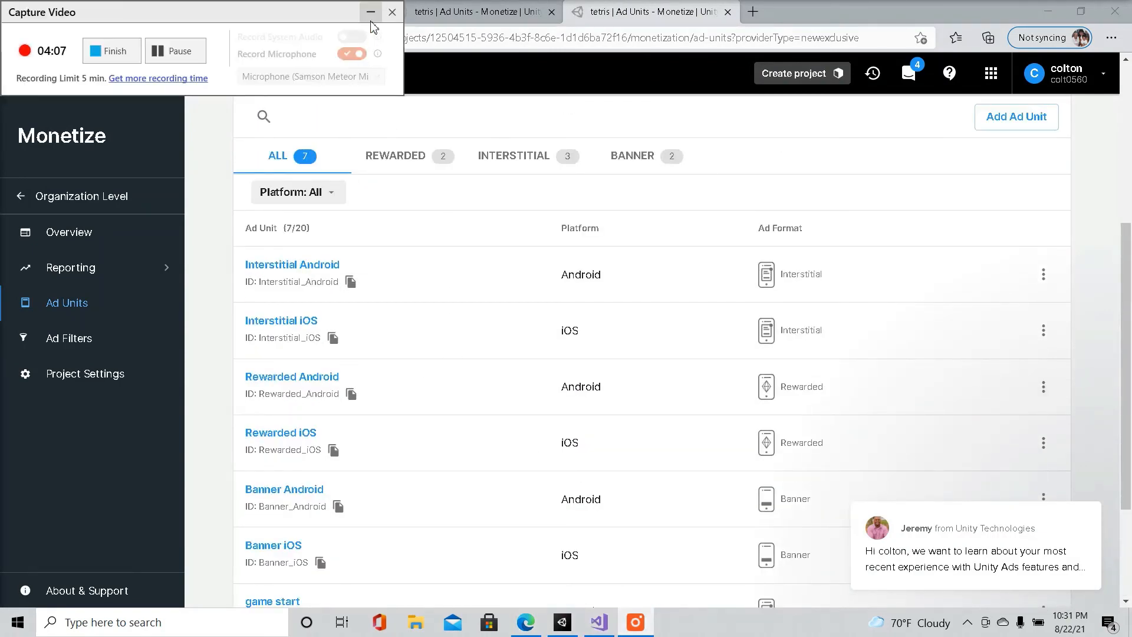
{"action": "left_click", "coordinate": [393, 11]}
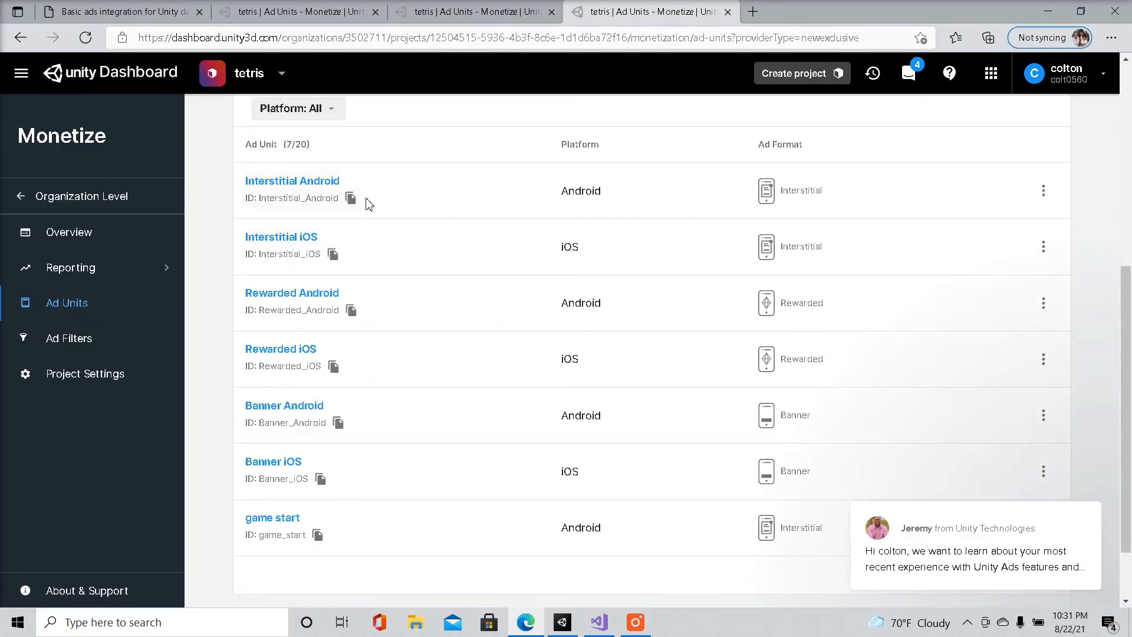
{"action": "mouse_move", "coordinate": [620, 209]}
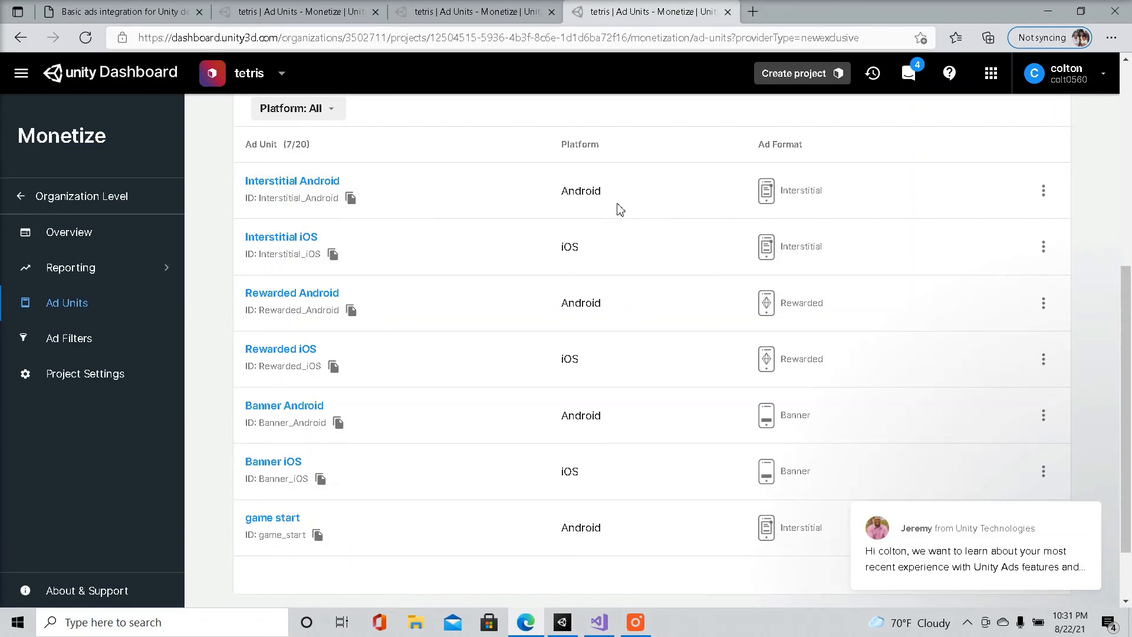
{"action": "mouse_move", "coordinate": [580, 197]}
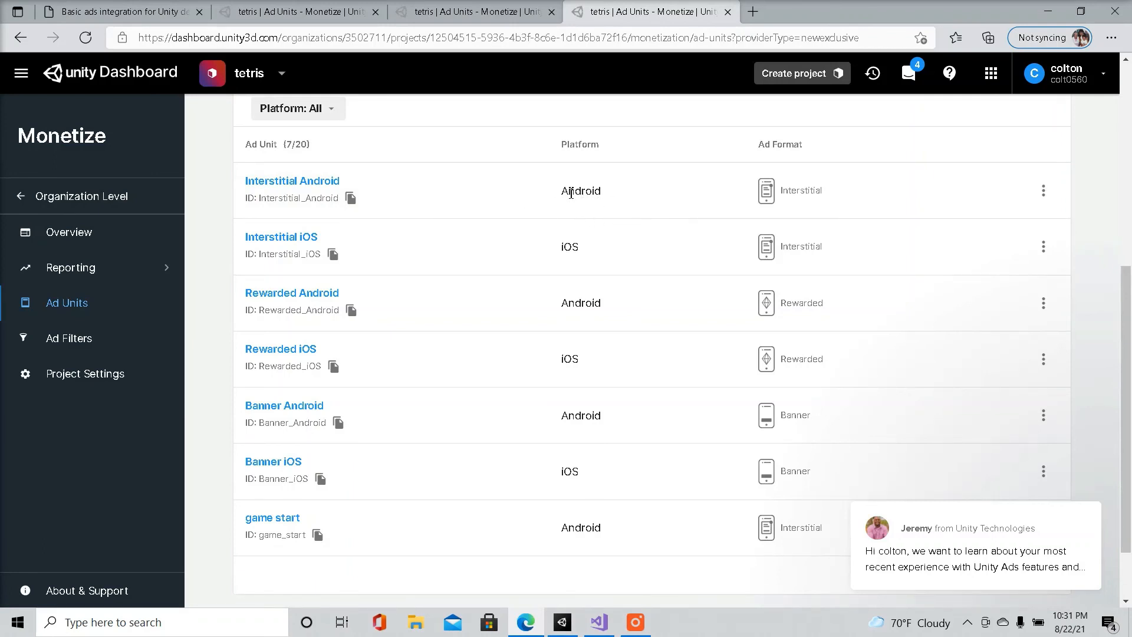
{"action": "mouse_move", "coordinate": [832, 193]}
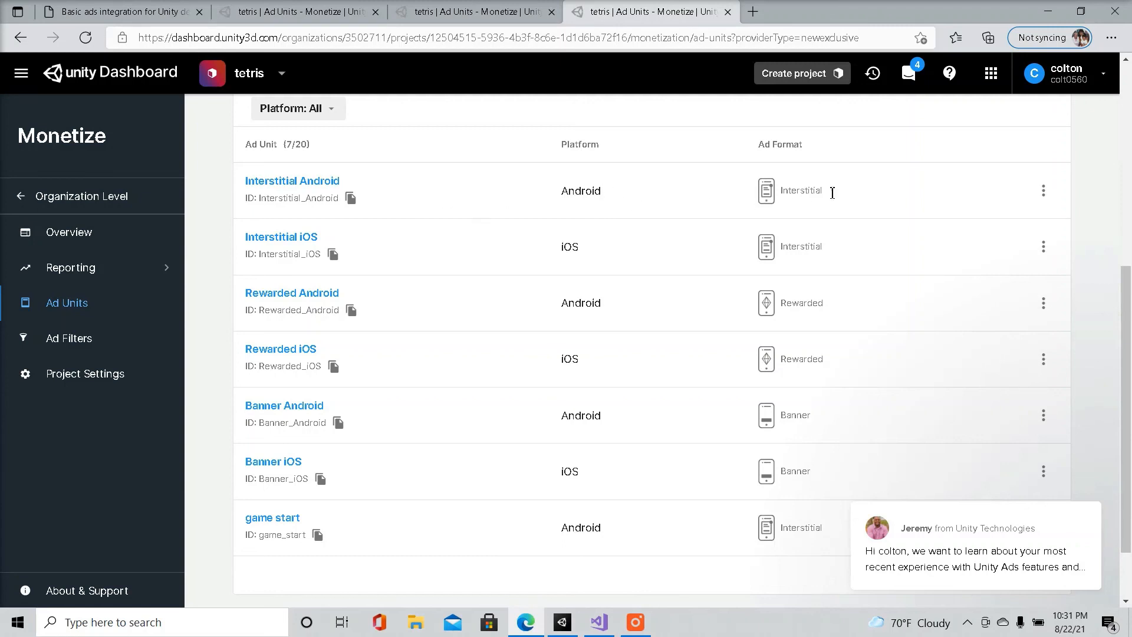
{"action": "scroll", "scroll_direction": "up", "scroll_amount": 3}
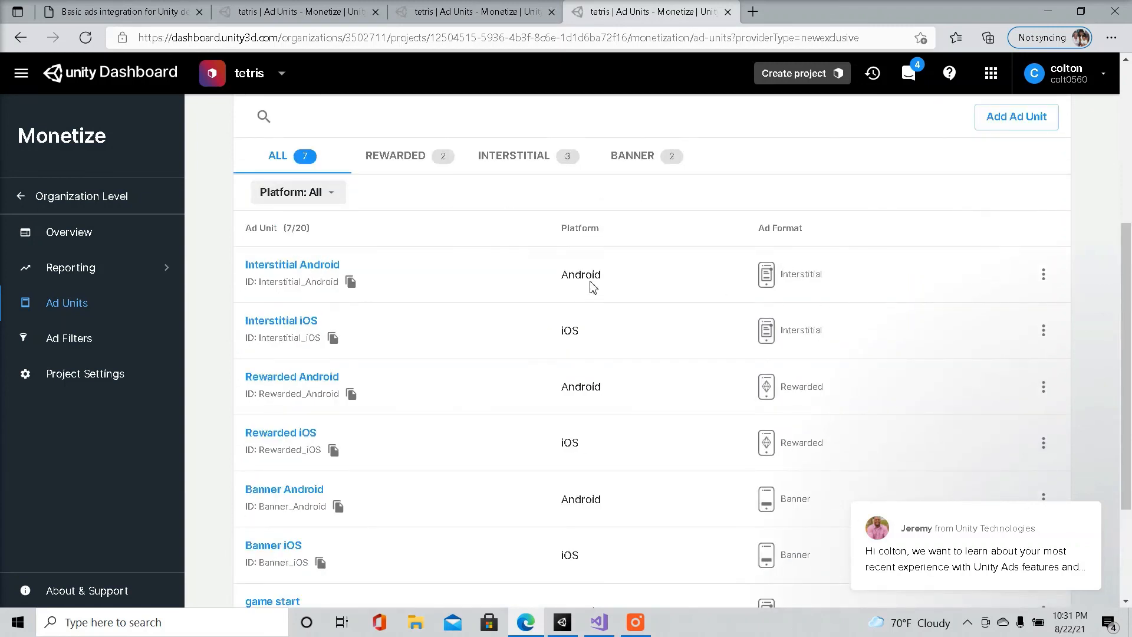
{"action": "mouse_move", "coordinate": [1004, 291]}
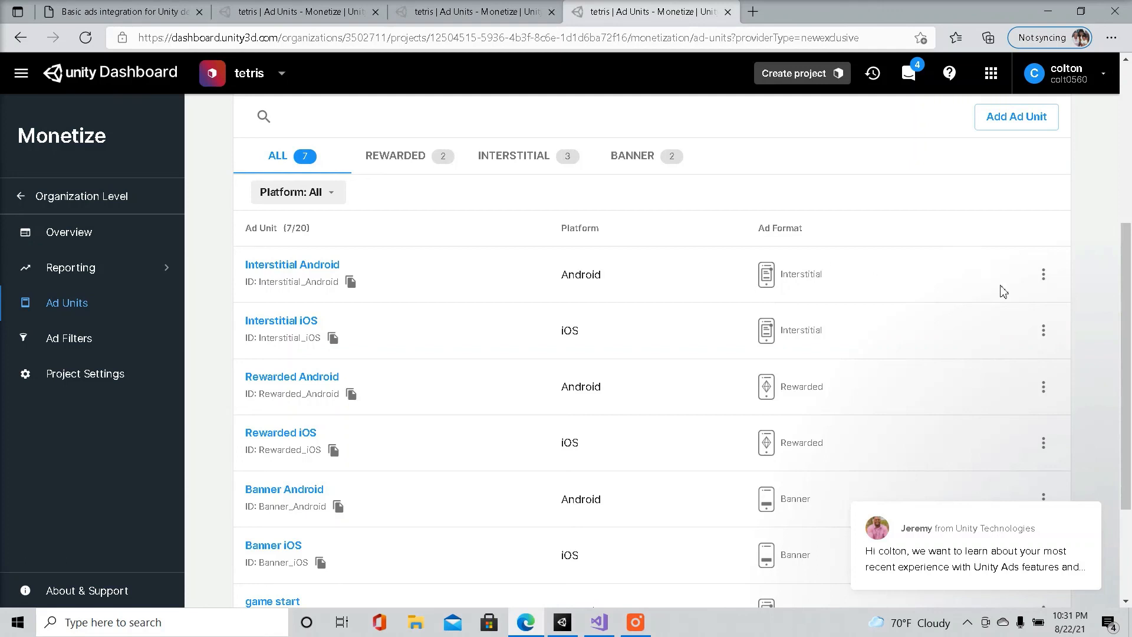
{"action": "mouse_move", "coordinate": [544, 300]}
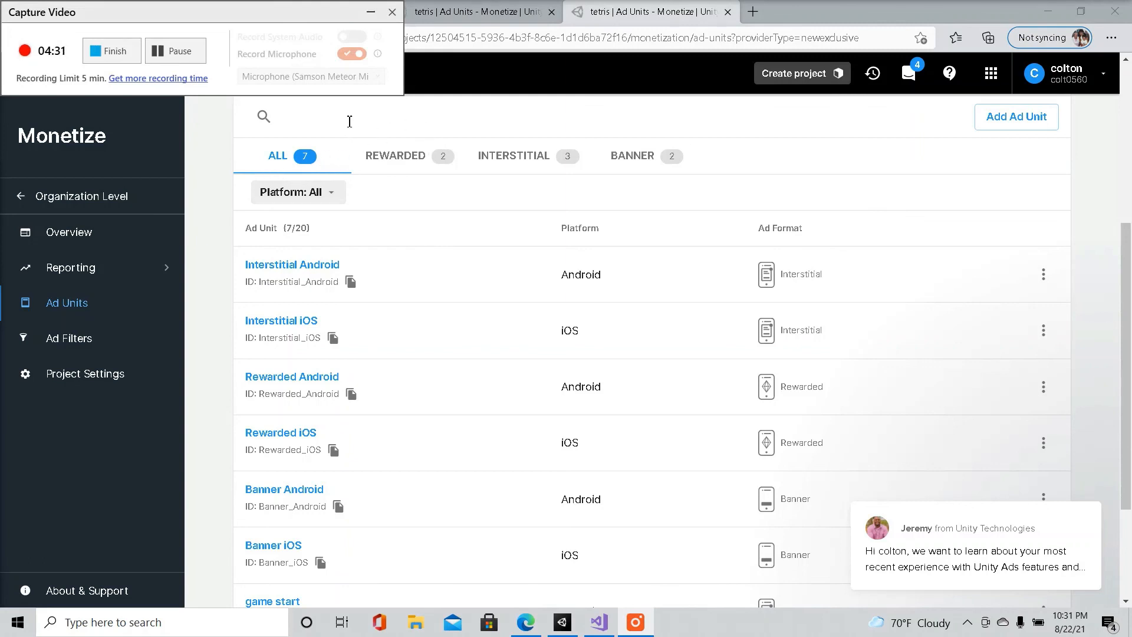
{"action": "mouse_move", "coordinate": [641, 174]}
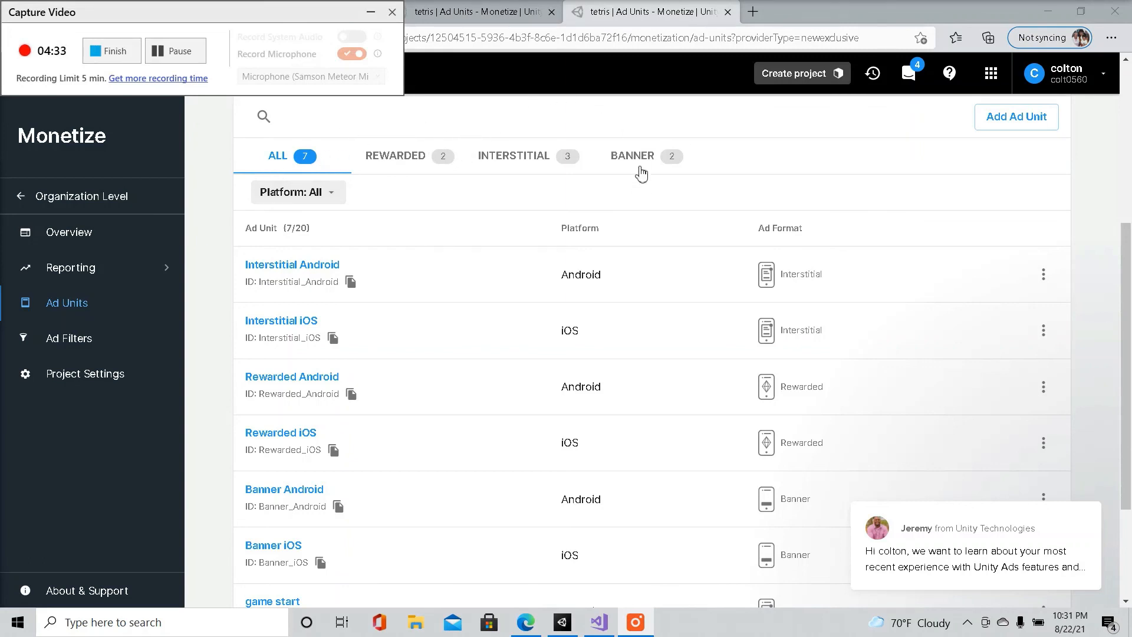